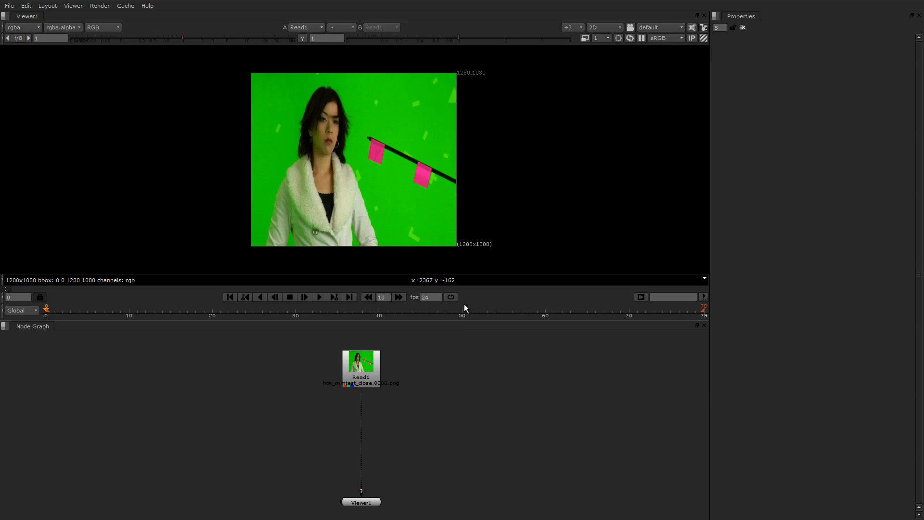
pyautogui.moveTo(385, 186)
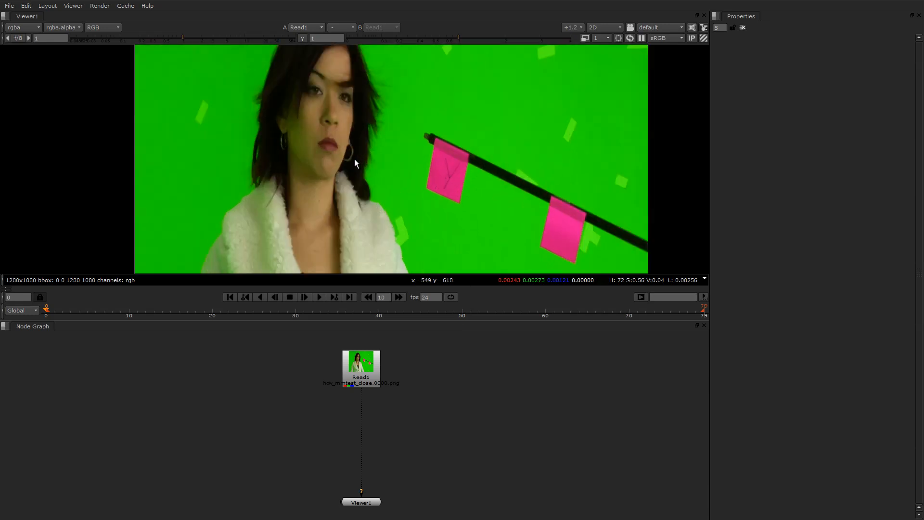
pyautogui.moveTo(355, 159)
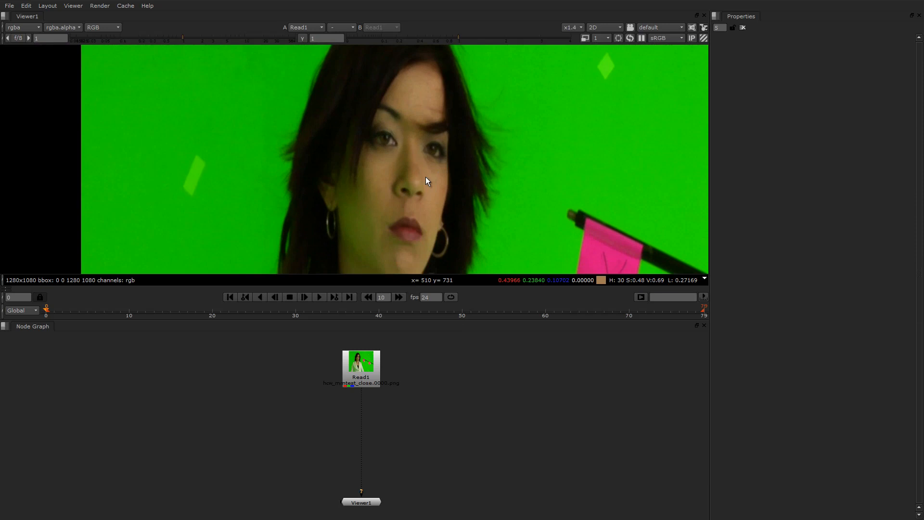
pyautogui.moveTo(431, 159)
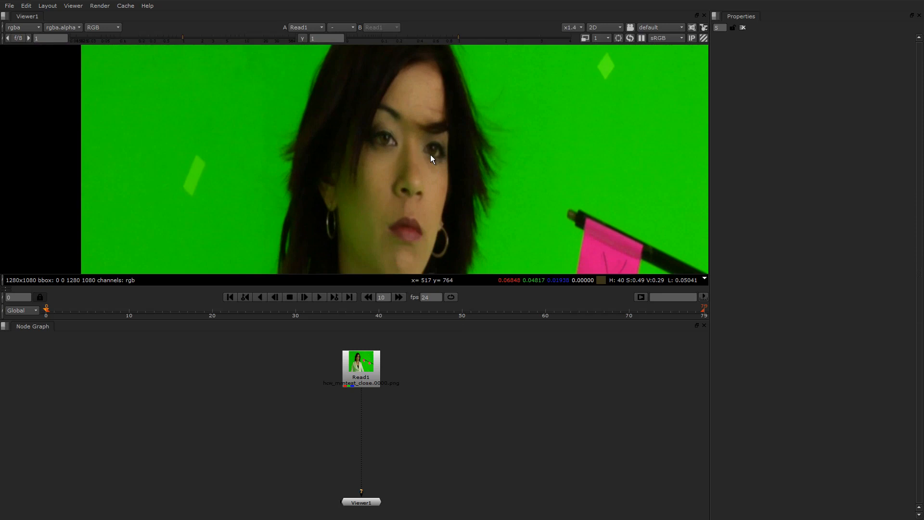
pyautogui.moveTo(454, 154)
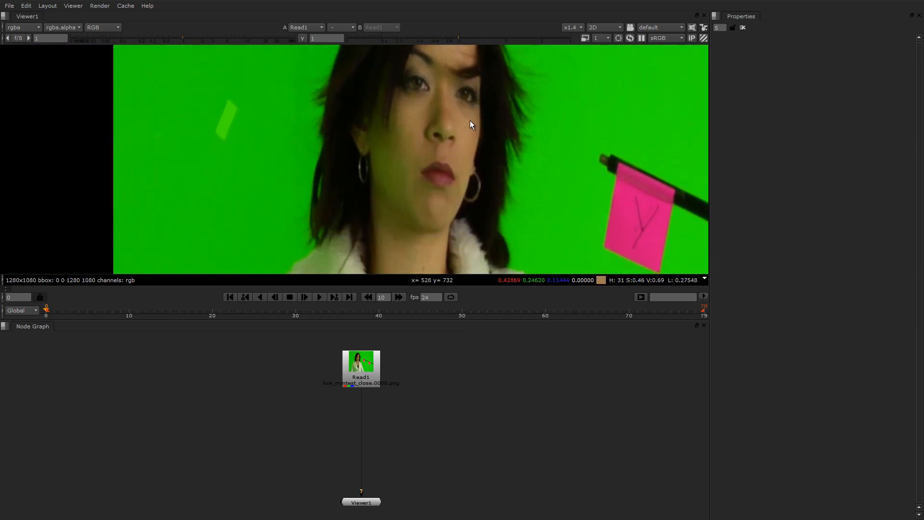
pyautogui.moveTo(439, 201)
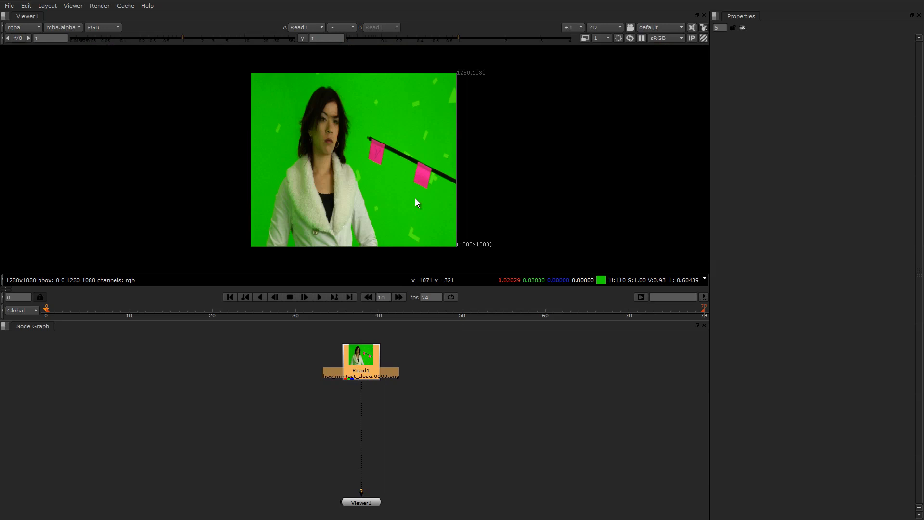
# Inspect the footage's blue and red channels and add the Denoise node after Read1.
pyautogui.scroll(3)
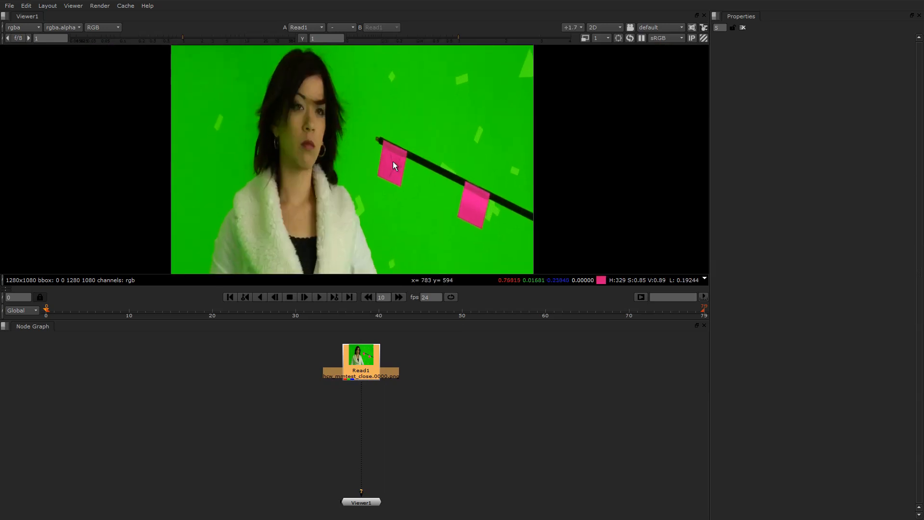
pyautogui.click(103, 27)
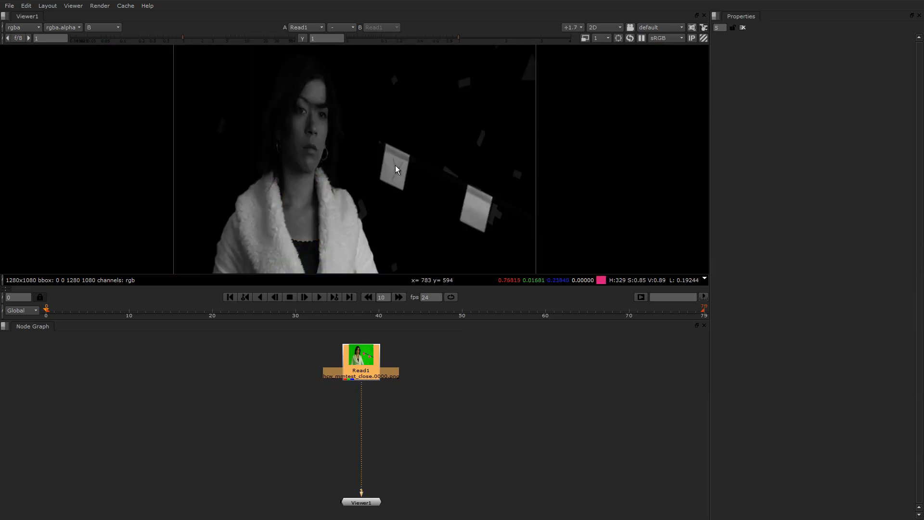
pyautogui.click(100, 27)
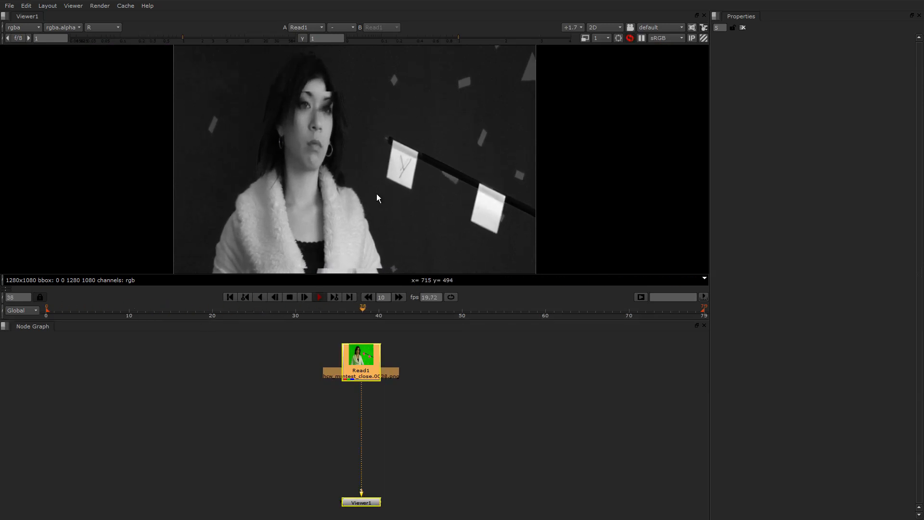
pyautogui.click(304, 296)
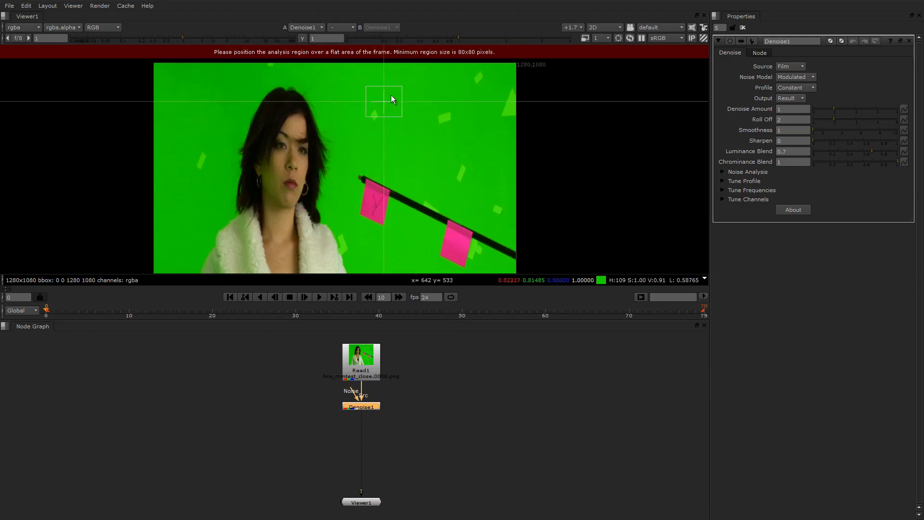
# Move the Denoise analysis box onto flat green near the top-left and check the red channel.
pyautogui.moveTo(383, 100); pyautogui.dragTo(183, 86)
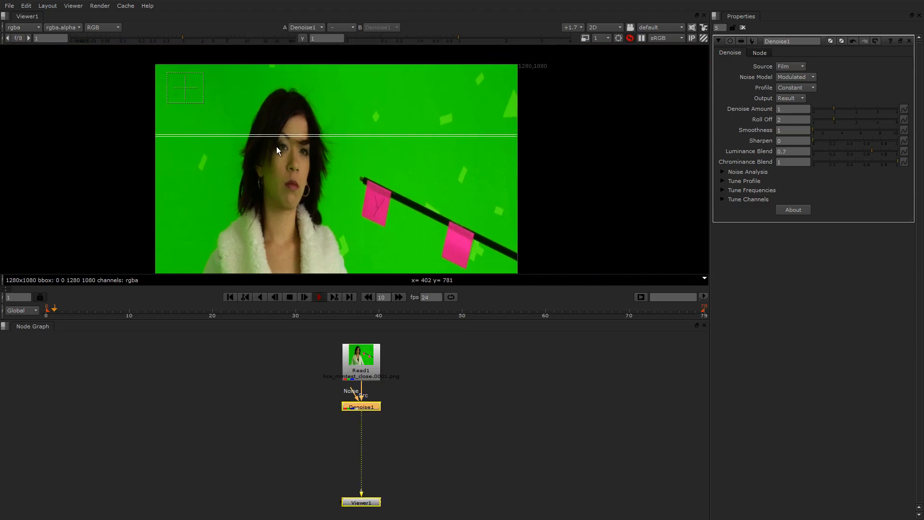
pyautogui.click(100, 26)
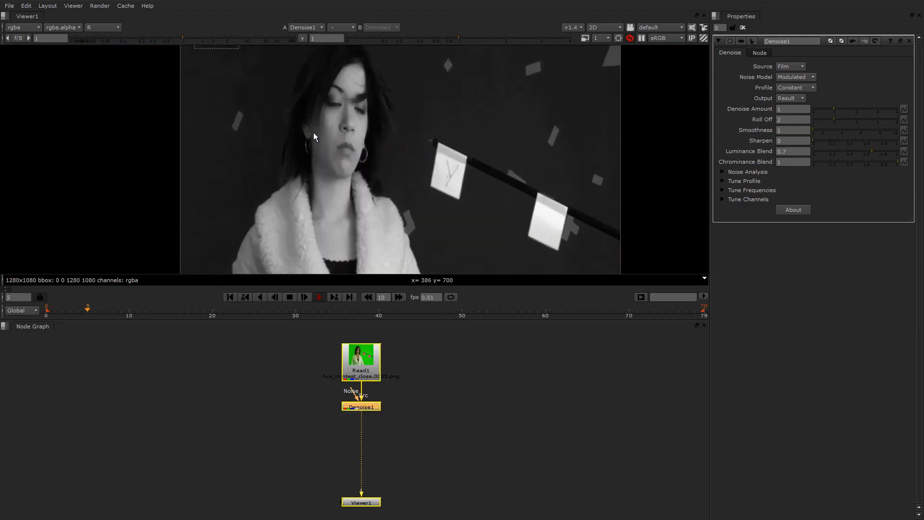
pyautogui.click(102, 27)
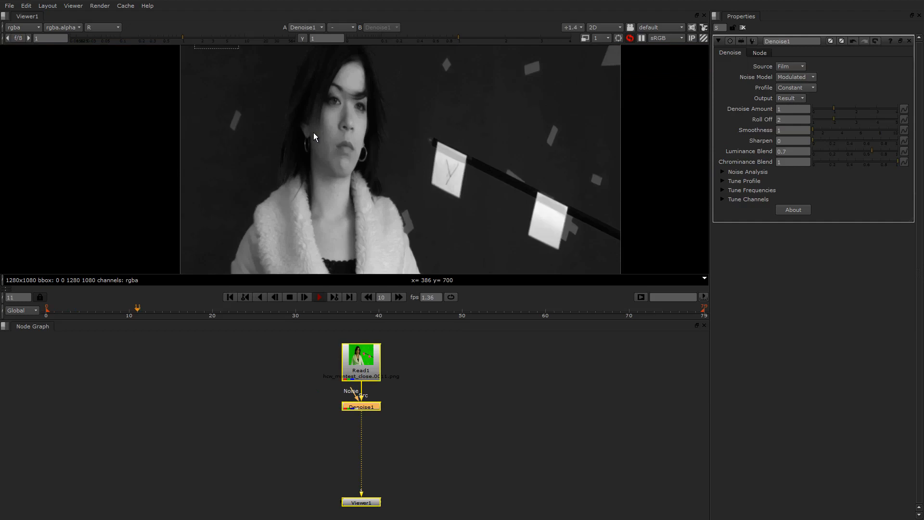
pyautogui.click(103, 27)
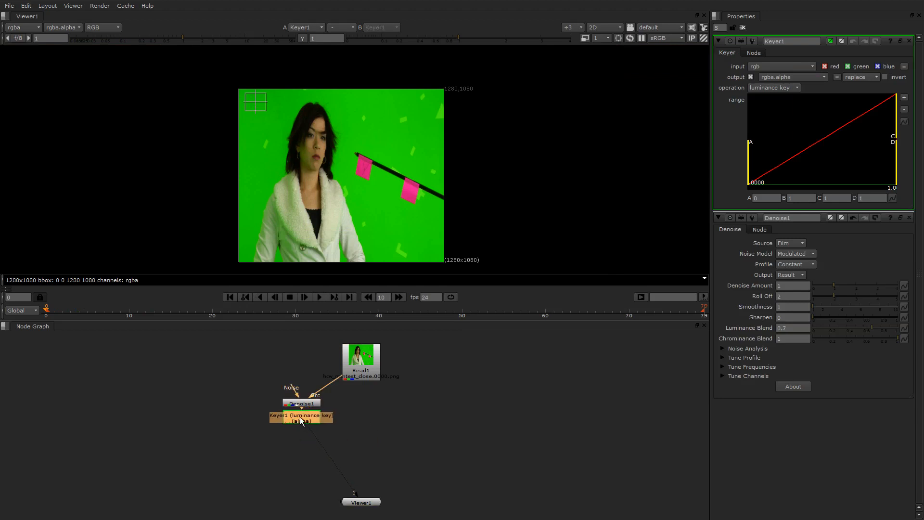
pyautogui.moveTo(749, 289)
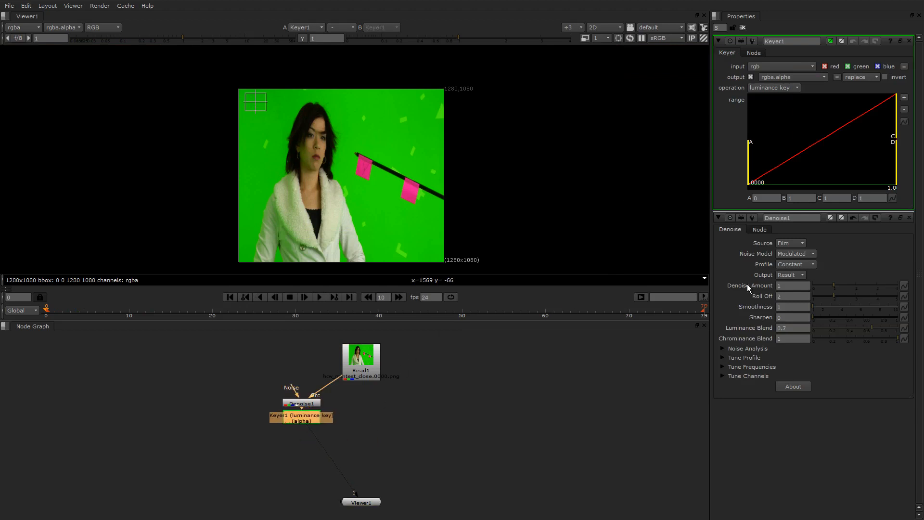
# Switch Keyer1 to greenscreen operation and view its alpha matte.
pyautogui.click(773, 87)
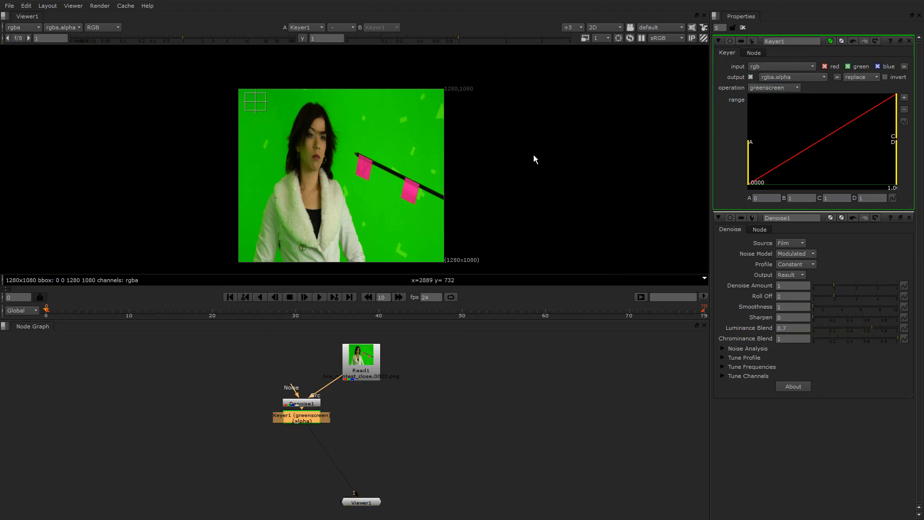
pyautogui.click(100, 27)
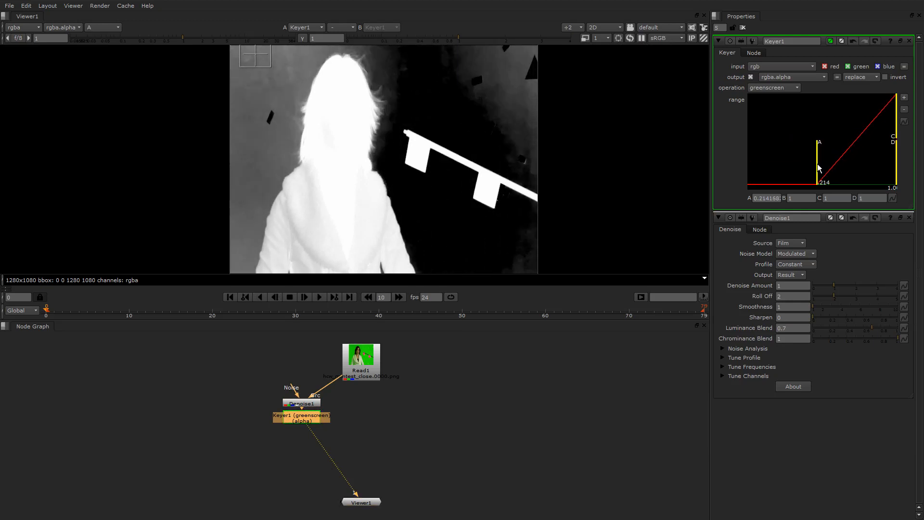
pyautogui.moveTo(526, 100)
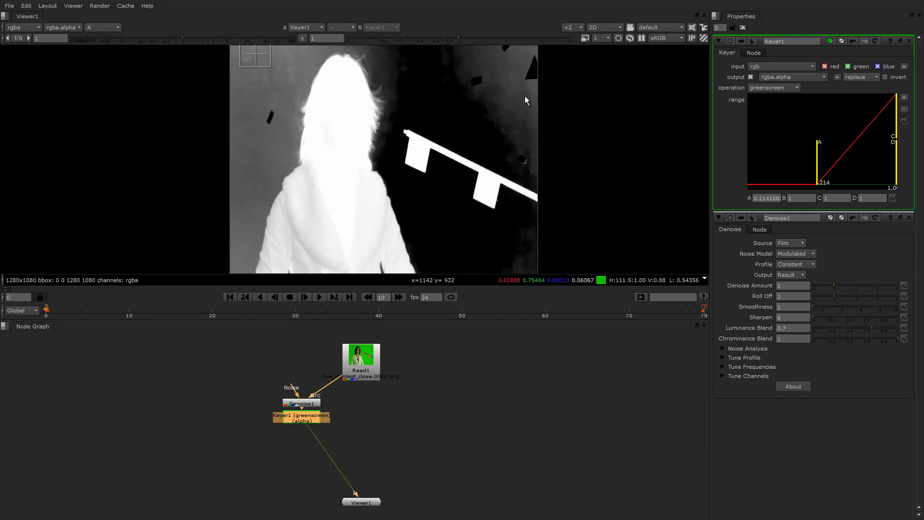
pyautogui.moveTo(220, 134)
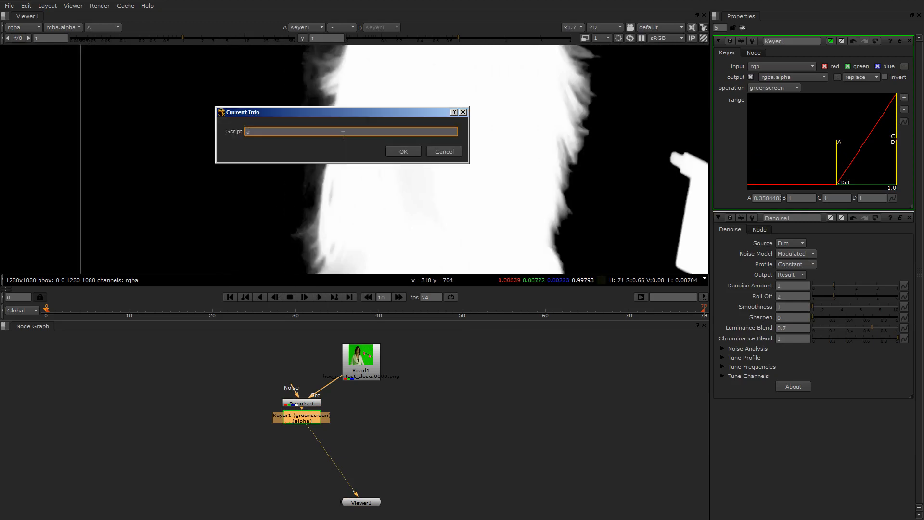
# Dismiss the script prompt and set the Keyer range to about 0.449–0.676, checking alpha.
pyautogui.click(403, 152)
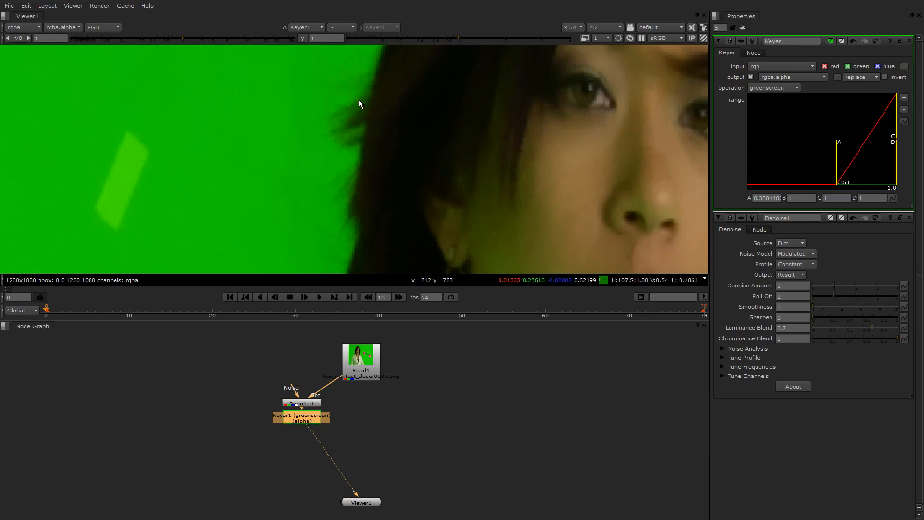
pyautogui.moveTo(384, 106)
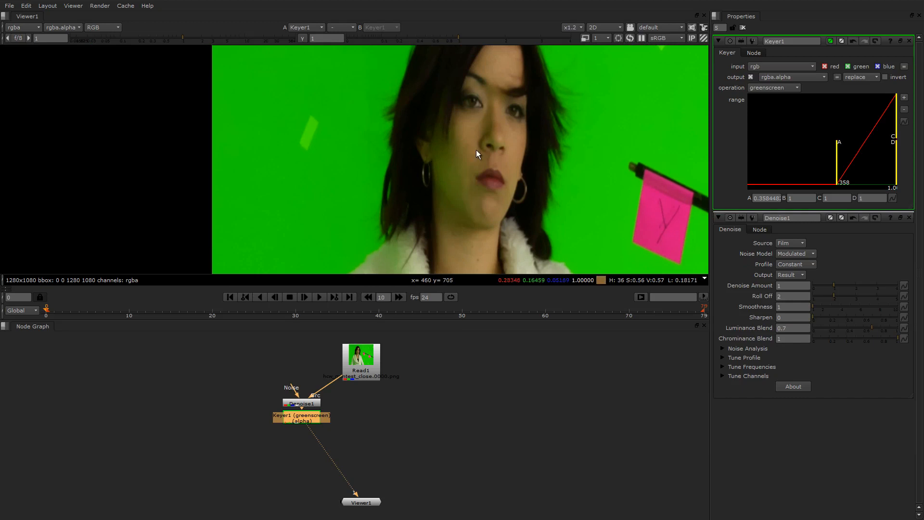
pyautogui.click(104, 27)
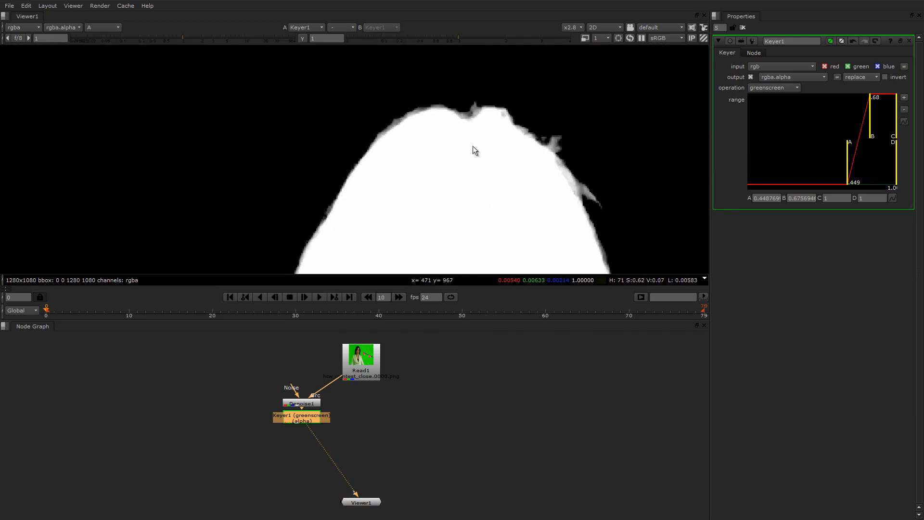
pyautogui.scroll(-3)
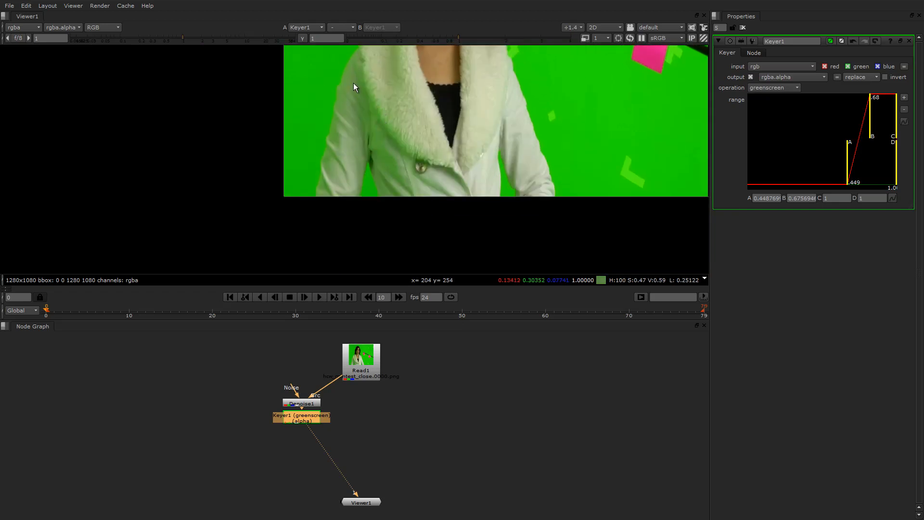
pyautogui.moveTo(336, 129)
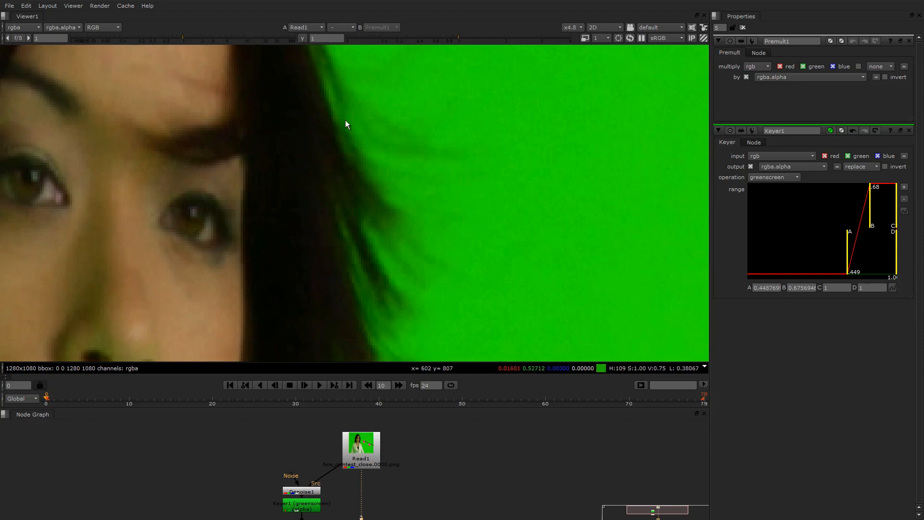
# Toggle the viewer between Read1 and Premult1 to inspect green spill on the hair.
pyautogui.scroll(-3)
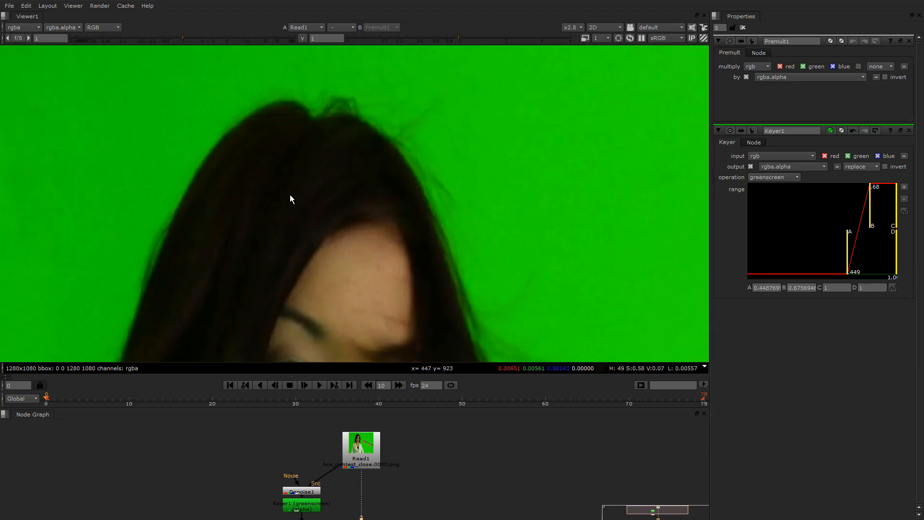
pyautogui.moveTo(304, 71)
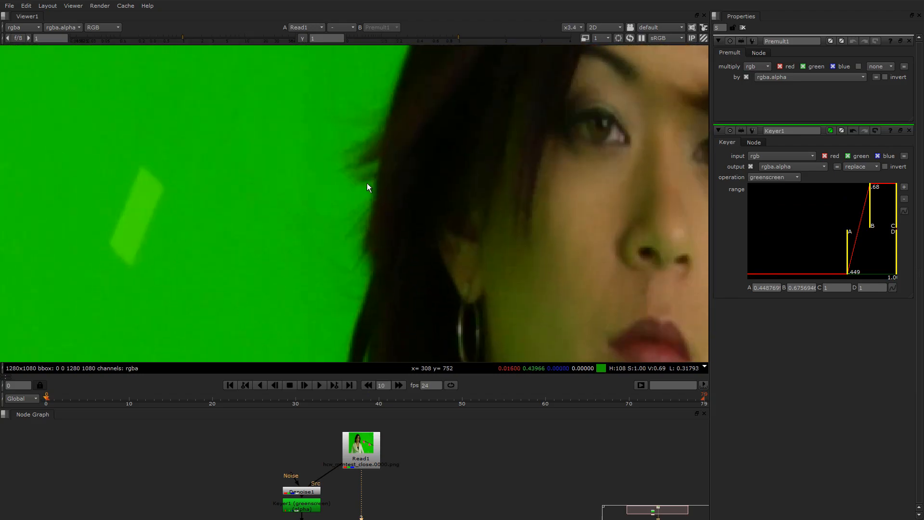
pyautogui.moveTo(361, 170)
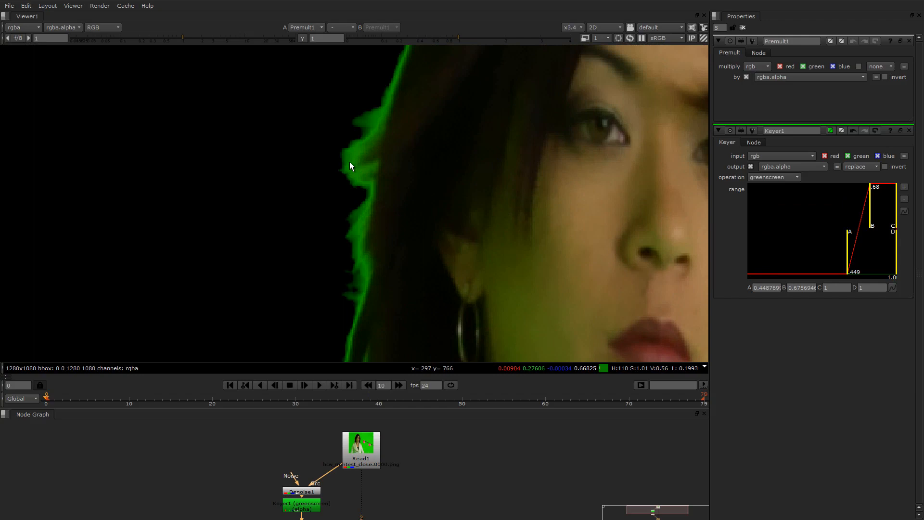
pyautogui.click(307, 27)
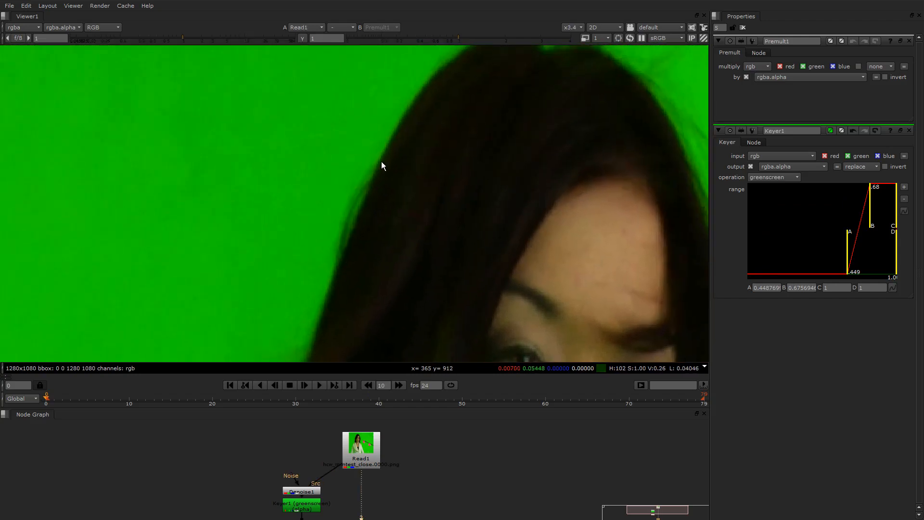
pyautogui.click(307, 27)
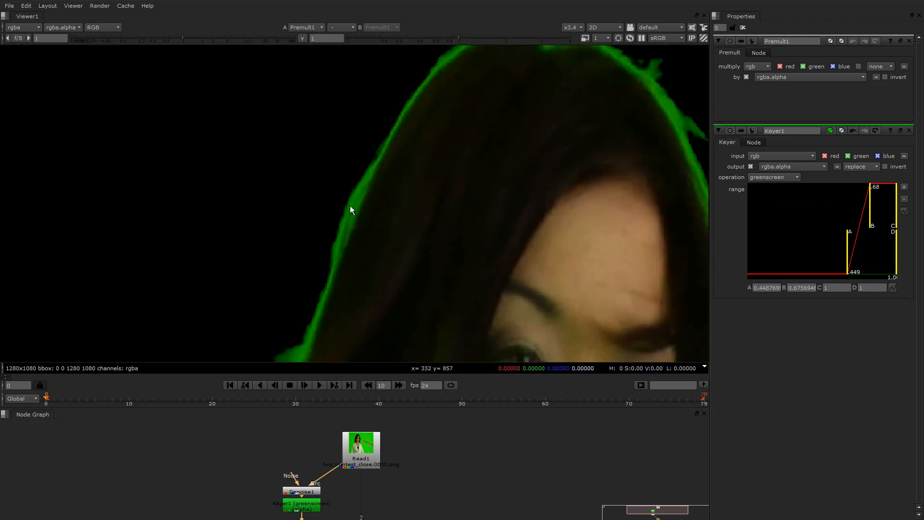
pyautogui.click(305, 27)
pyautogui.write('e')
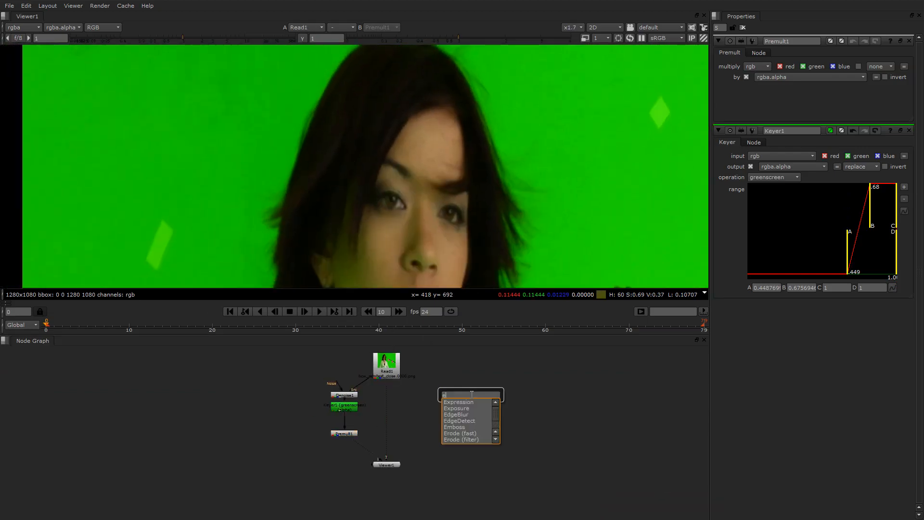
# Create Expression1 with green channel expression g > r ? r : g and check the viewer.
pyautogui.click(459, 401)
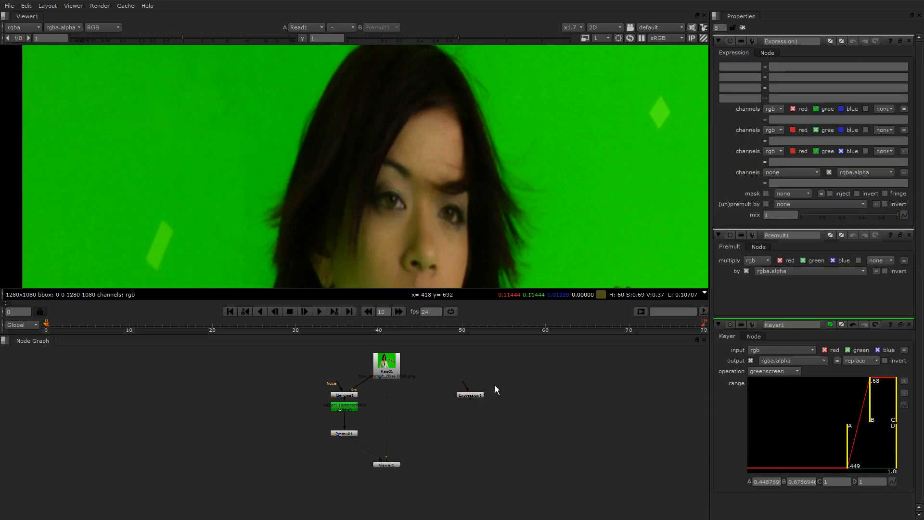
pyautogui.click(470, 394)
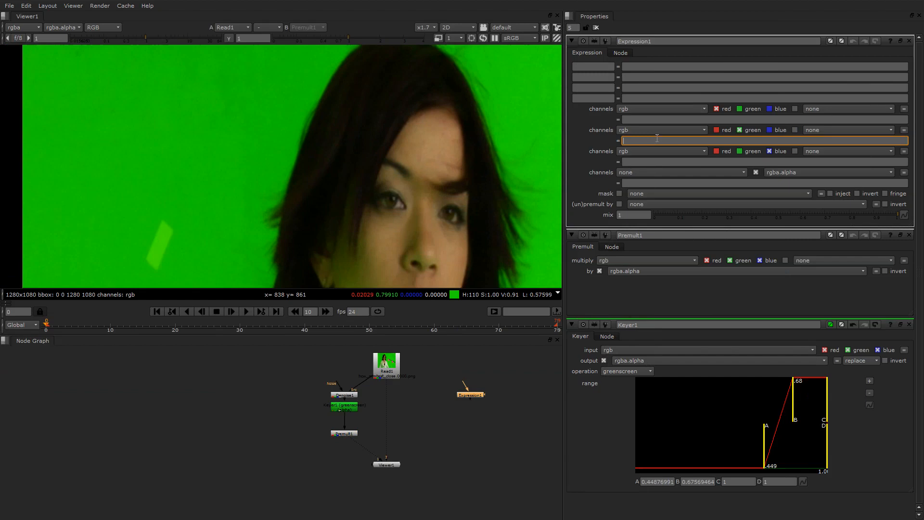
pyautogui.write('g > r ? r : g')
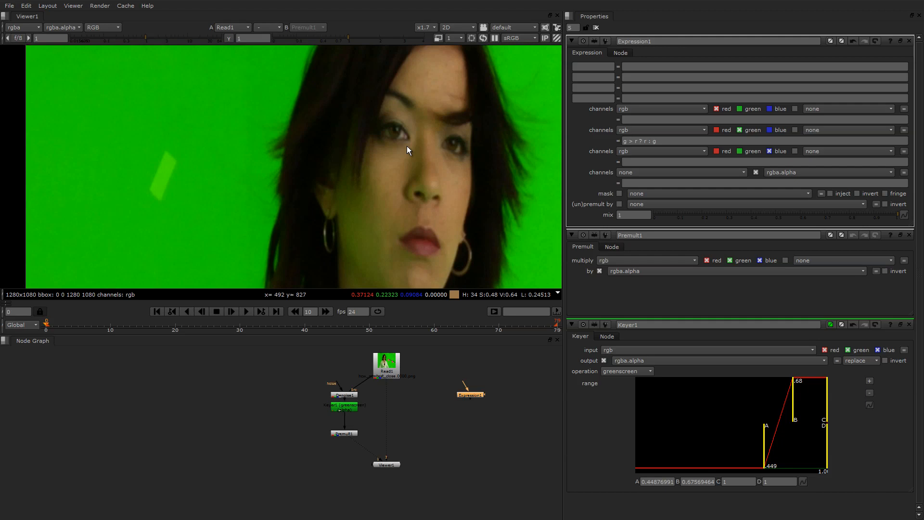
pyautogui.click(233, 27)
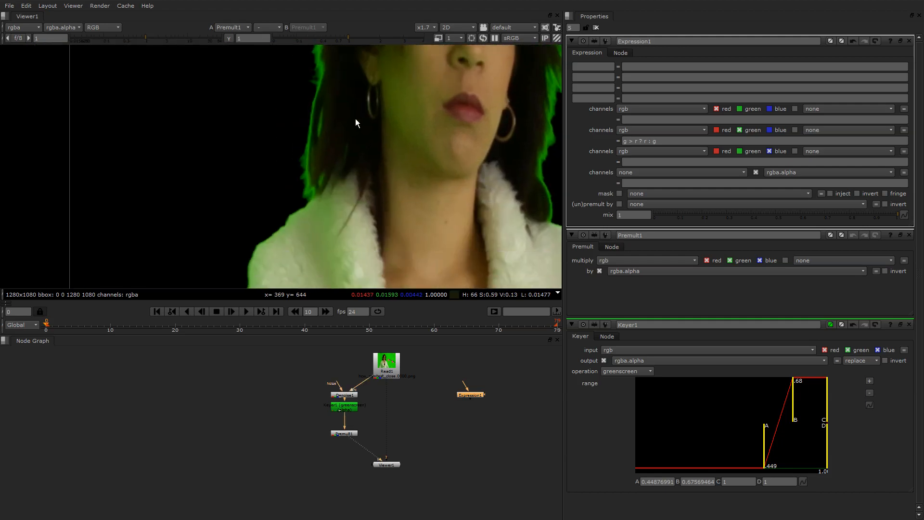
pyautogui.scroll(3)
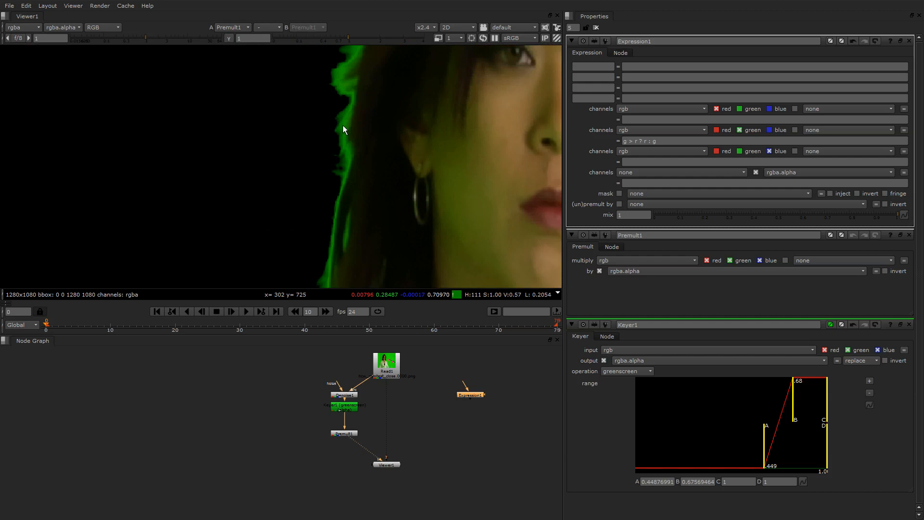
pyautogui.click(761, 141)
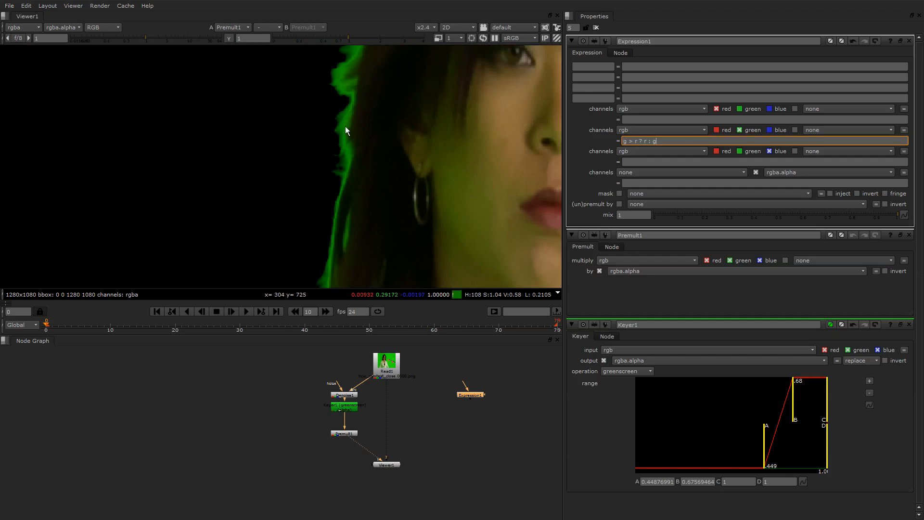
pyautogui.moveTo(345, 129)
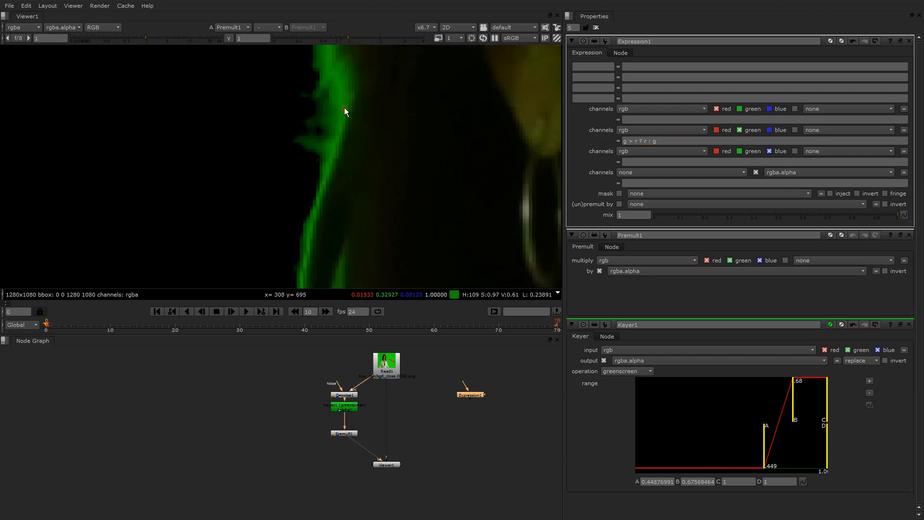
pyautogui.click(764, 141)
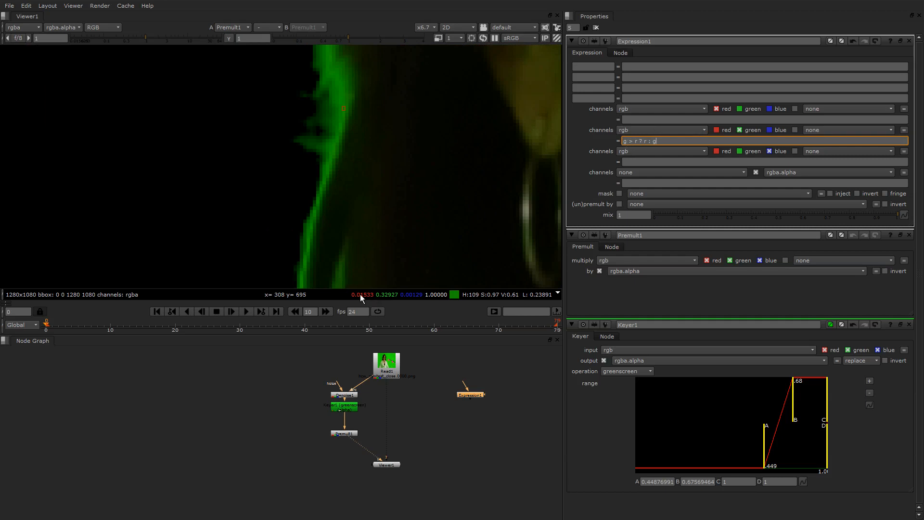
pyautogui.moveTo(386, 297)
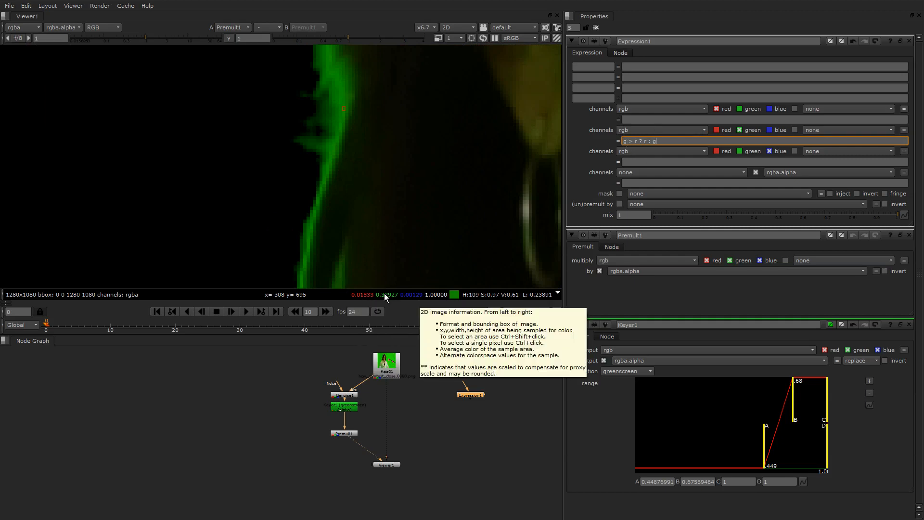
pyautogui.moveTo(356, 297)
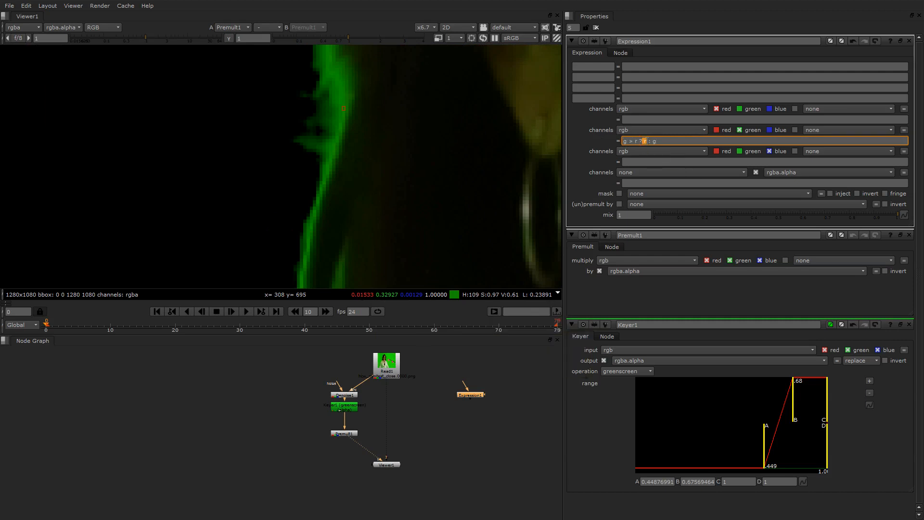
pyautogui.moveTo(393, 134)
pyautogui.write('r ')
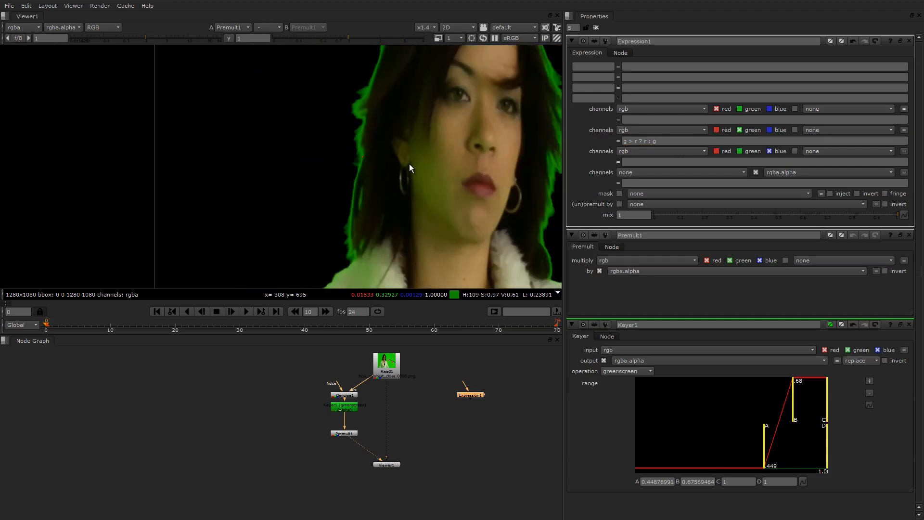
pyautogui.click(421, 27)
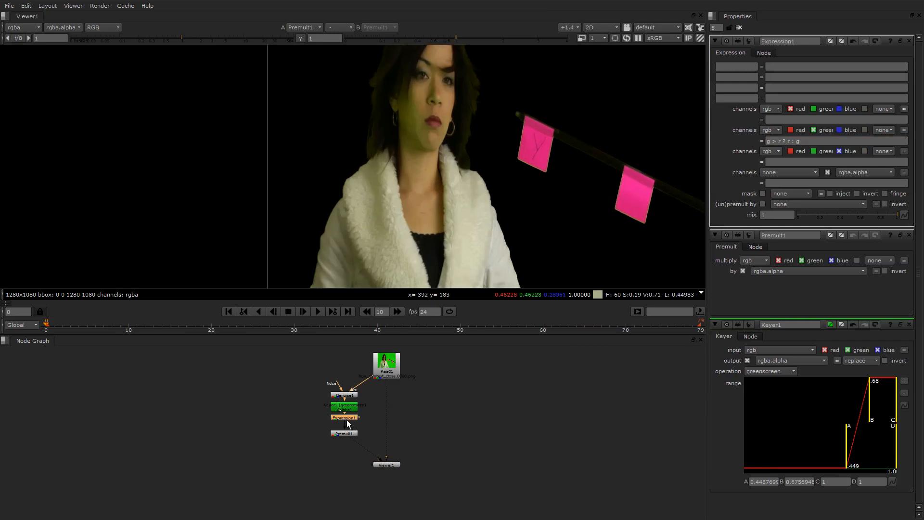
# Toggle Expression1 off, on, then off again to compare the despill.
pyautogui.click(343, 418)
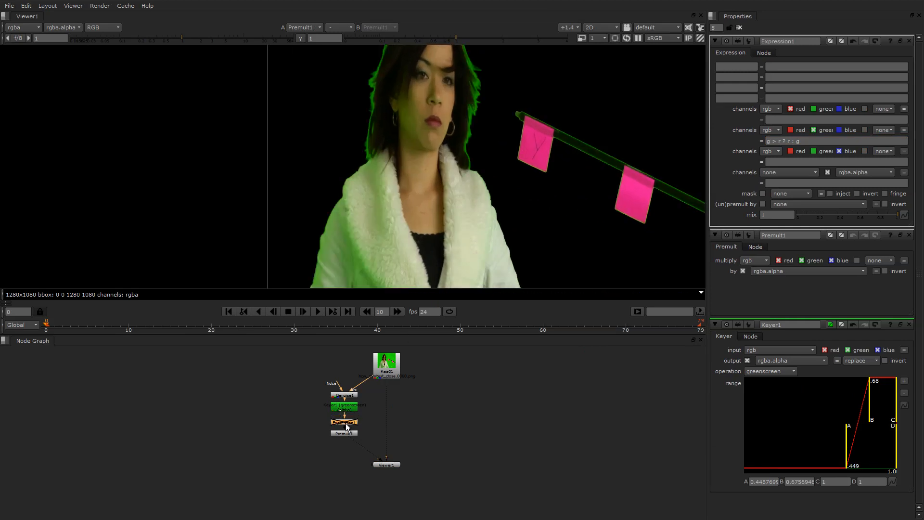
pyautogui.click(344, 422)
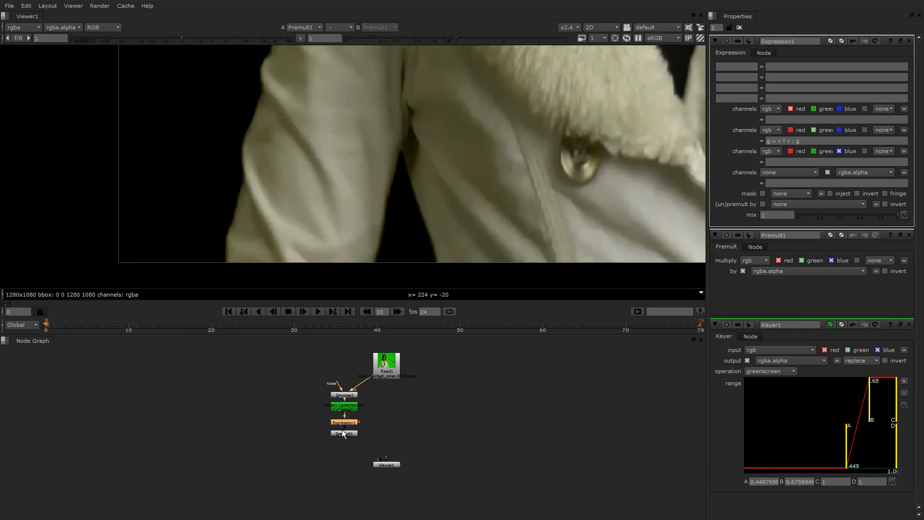
pyautogui.click(344, 425)
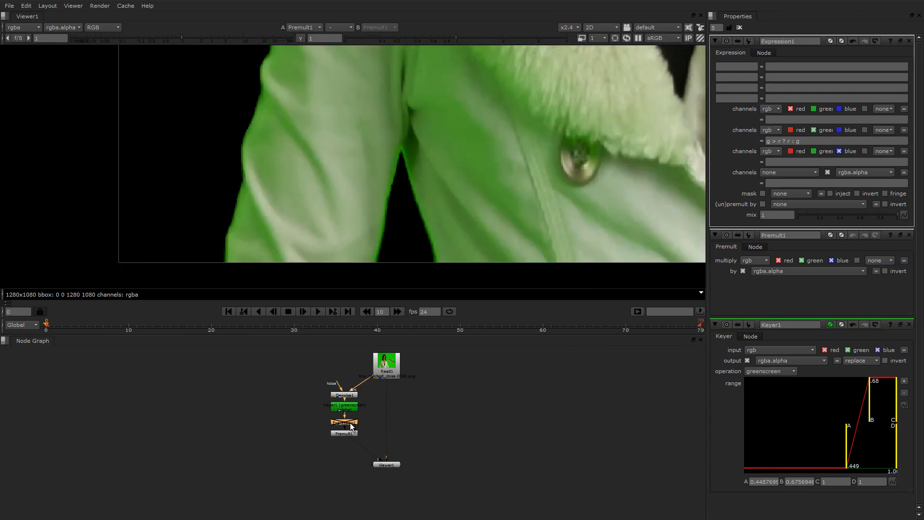
pyautogui.moveTo(312, 242)
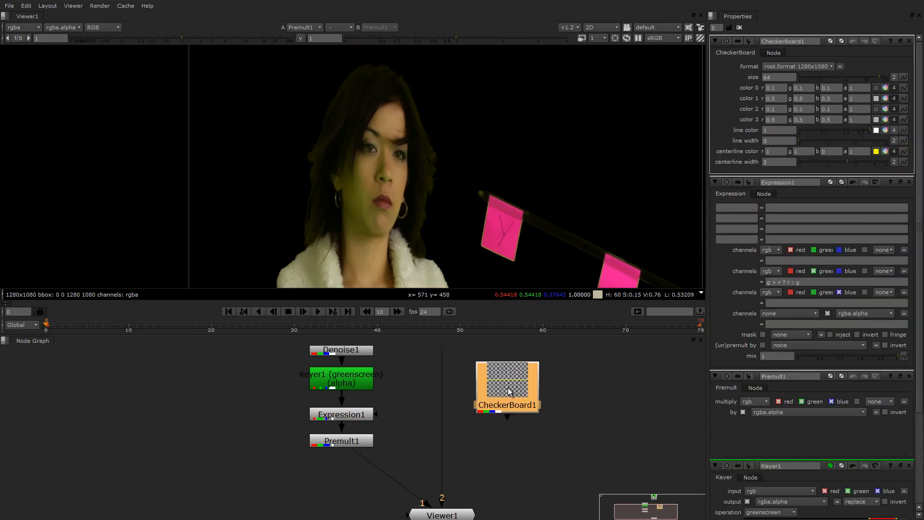
pyautogui.moveTo(499, 468)
pyautogui.write('s')
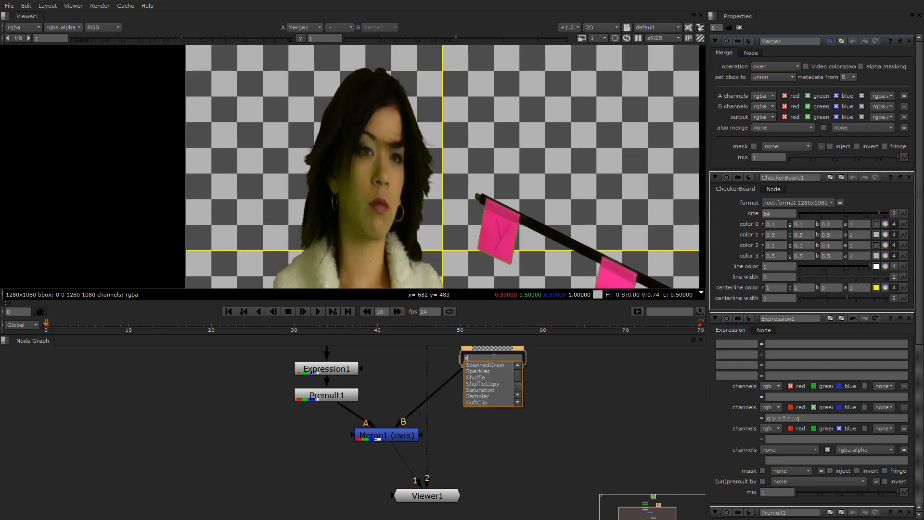
# Insert a Shuffle node after the CheckerBoard and play back the composite.
pyautogui.click(475, 378)
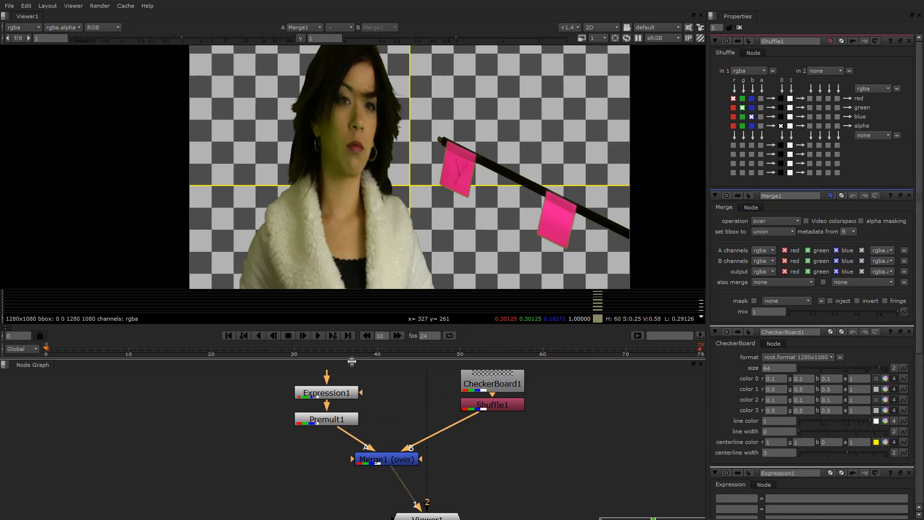
pyautogui.click(302, 338)
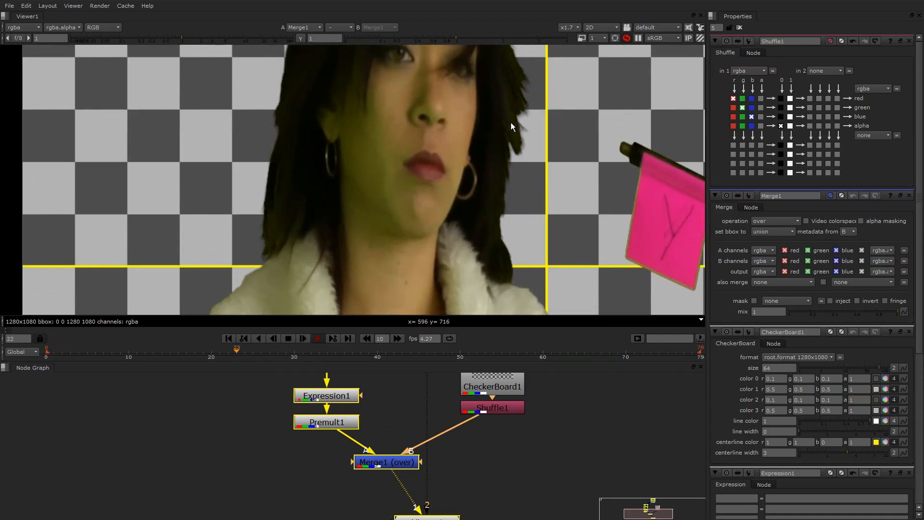
pyautogui.click(303, 338)
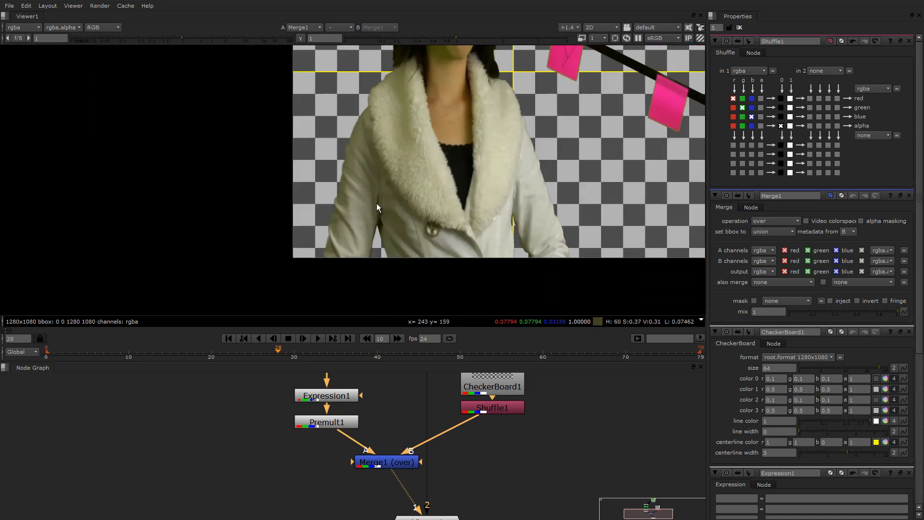
pyautogui.click(100, 27)
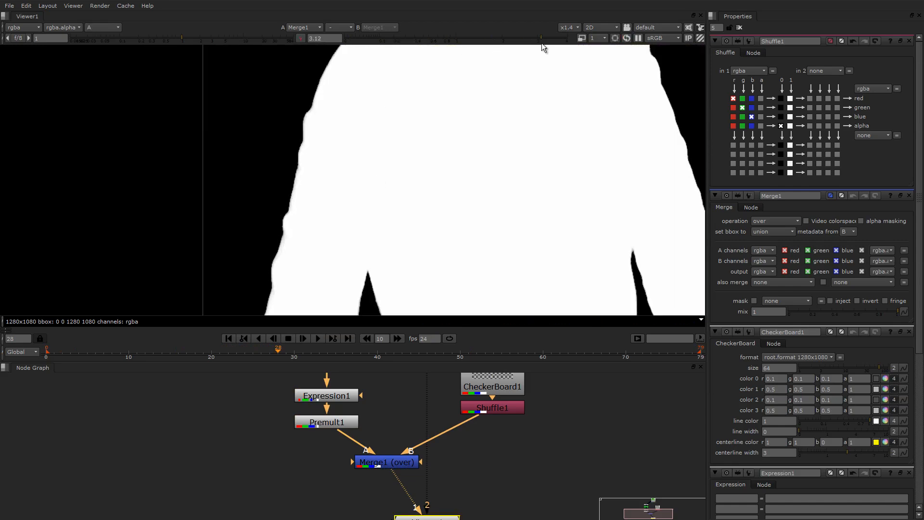
pyautogui.click(100, 27)
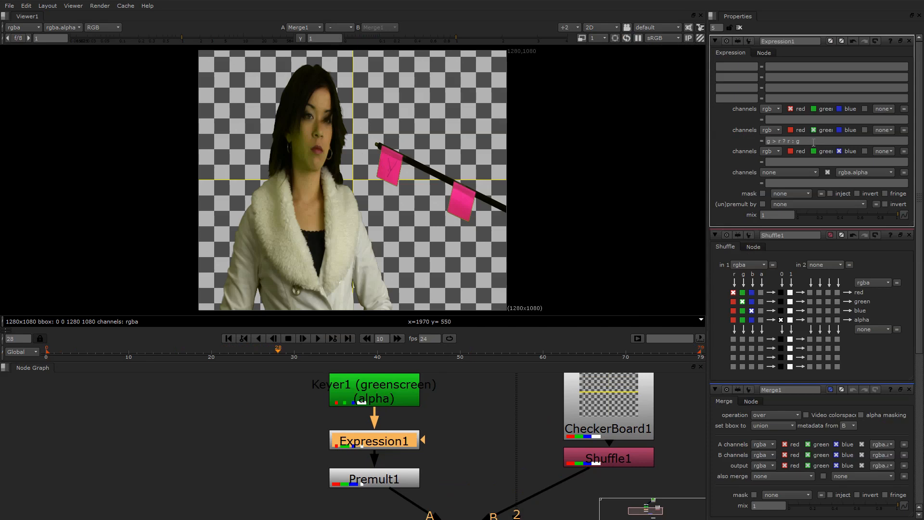
pyautogui.moveTo(814, 142)
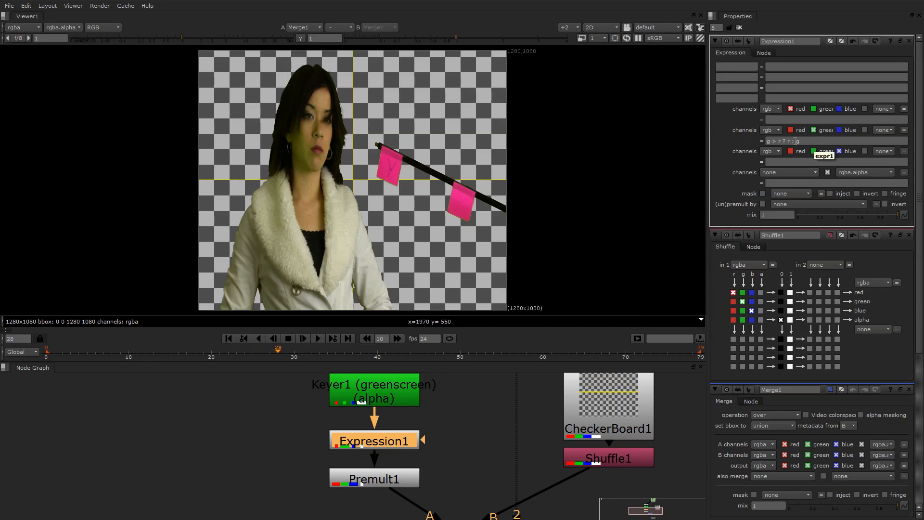
# Add HueCorrect1 after Expression1, ahead of Premult1.
pyautogui.click(835, 141)
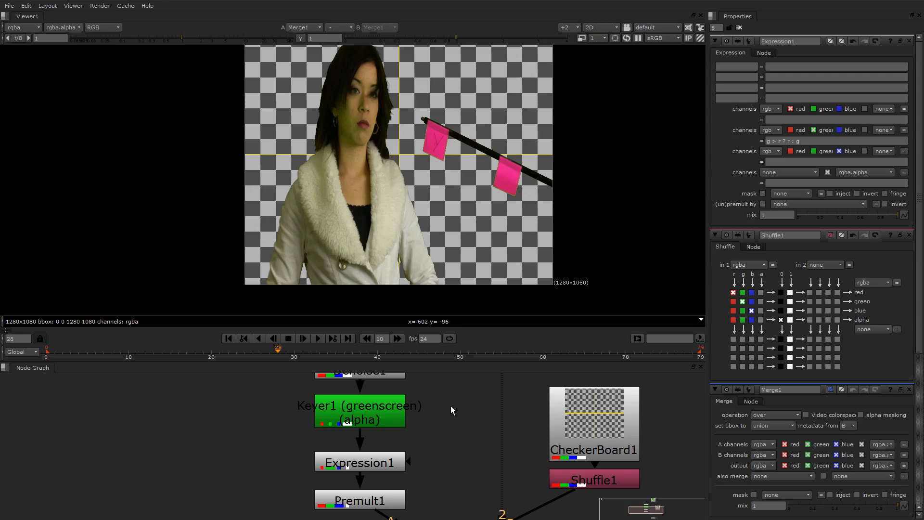
pyautogui.moveTo(447, 410)
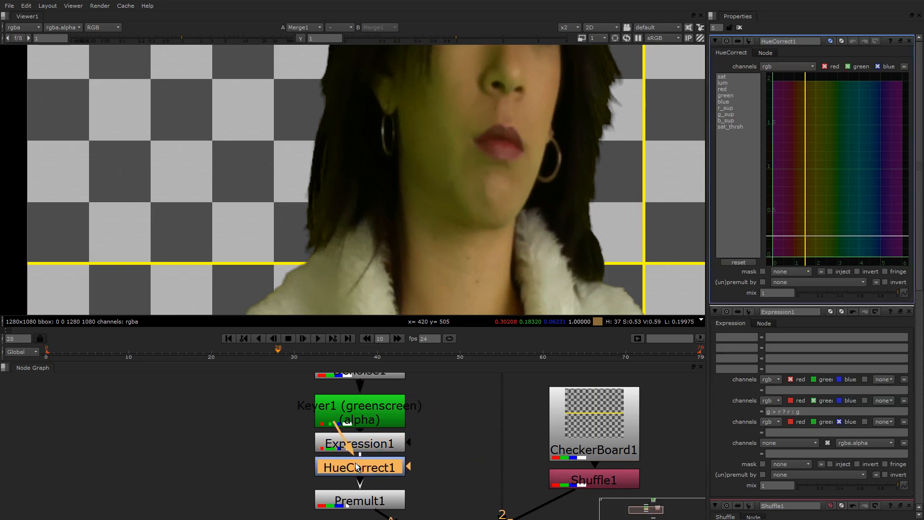
# Pull down HueCorrect1's green and g_sup curves around the sampled green-tinted skin hues.
pyautogui.click(360, 472)
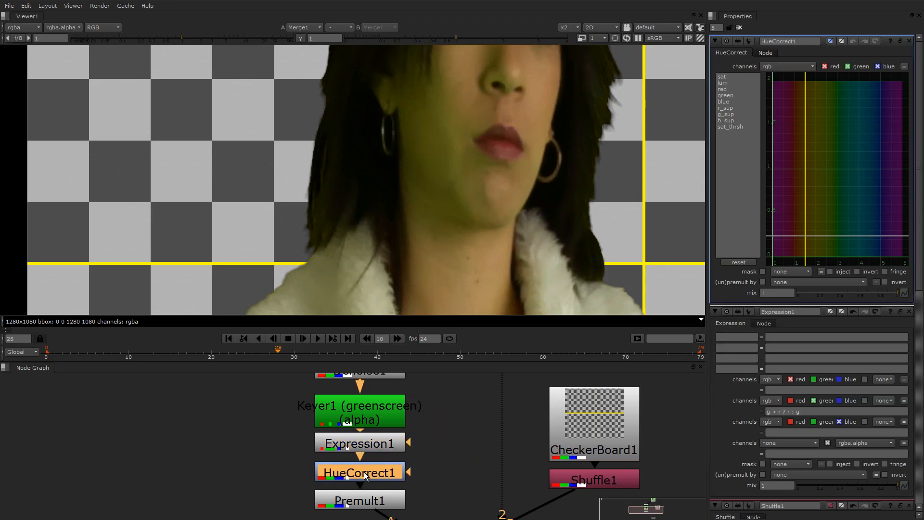
pyautogui.scroll(-3)
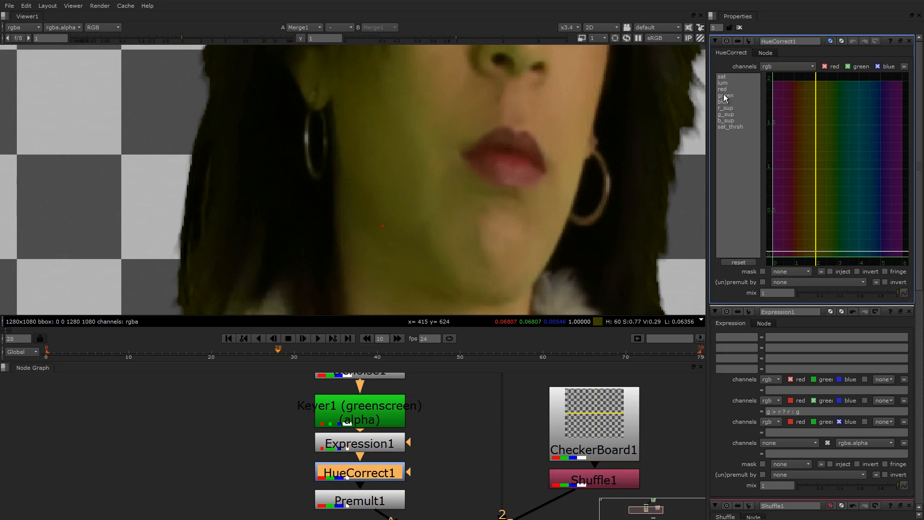
pyautogui.click(726, 95)
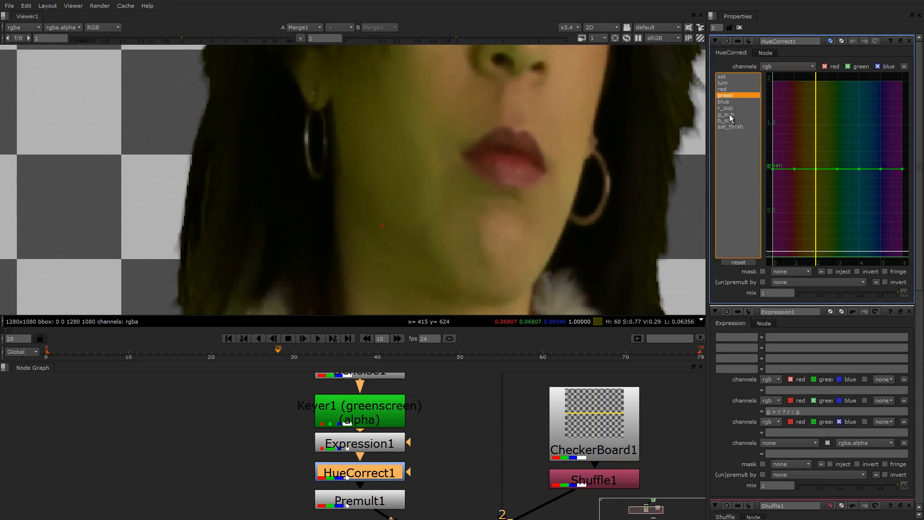
pyautogui.click(725, 114)
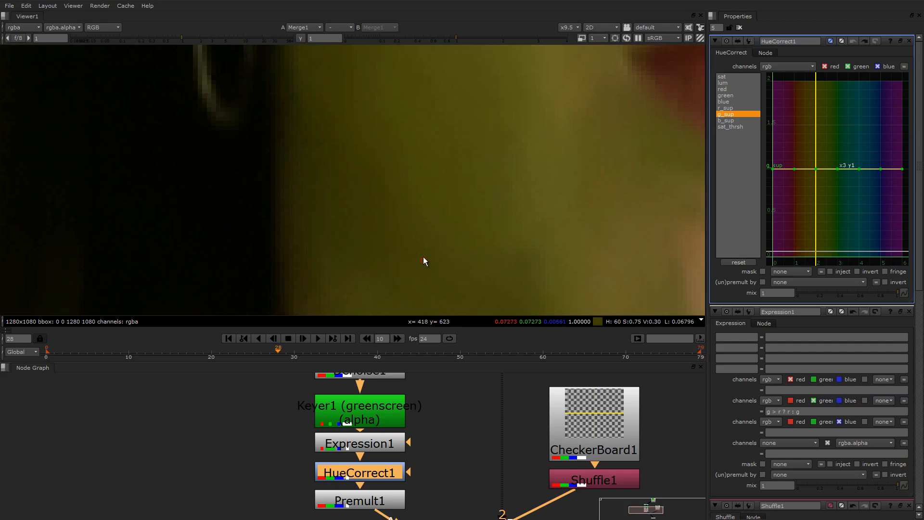
pyautogui.click(726, 95)
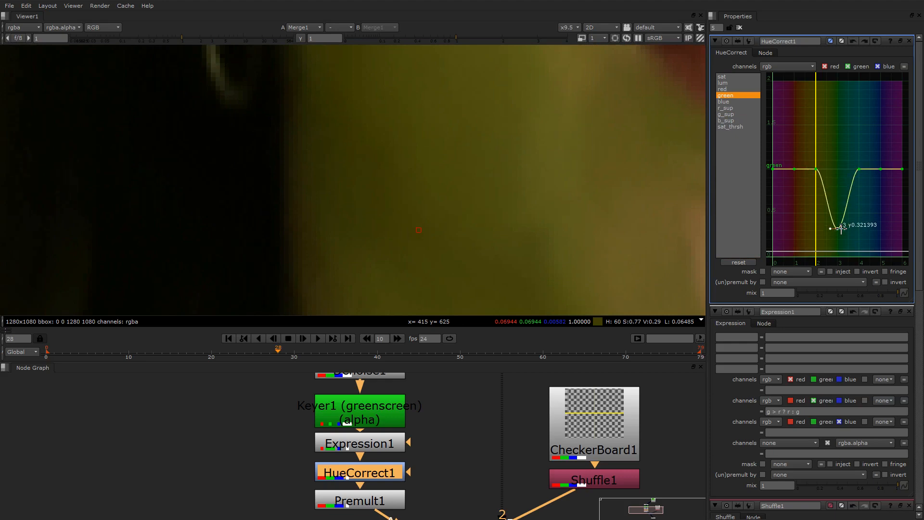
pyautogui.click(725, 114)
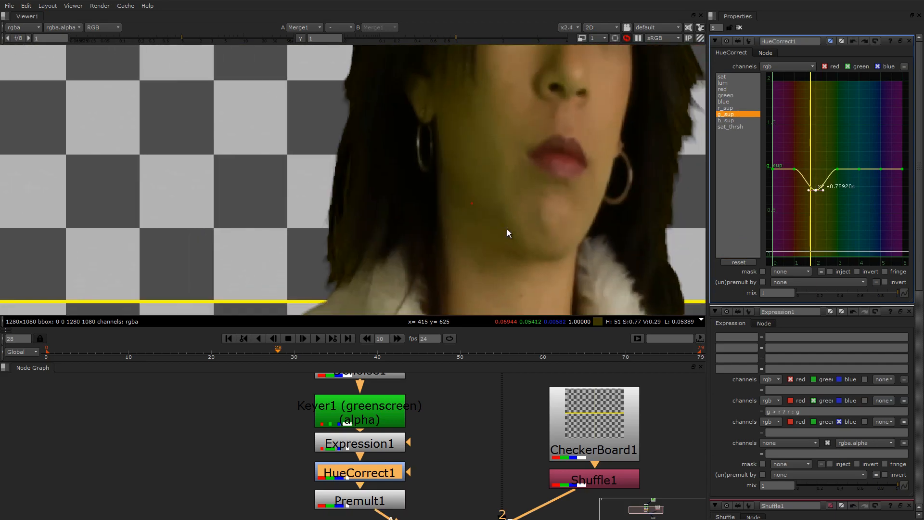
pyautogui.click(581, 27)
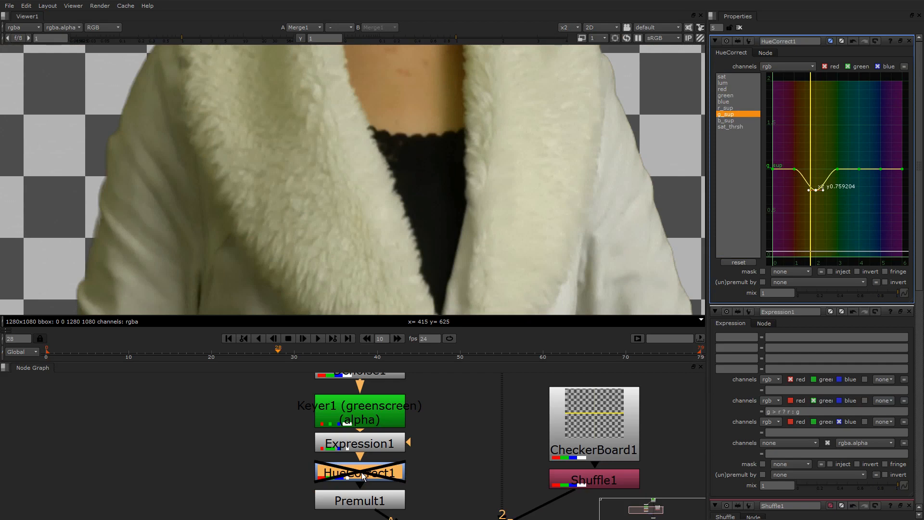
# Re-enable HueCorrect1, deepen the g_sup dip to about 0.53, and view alpha.
pyautogui.click(360, 472)
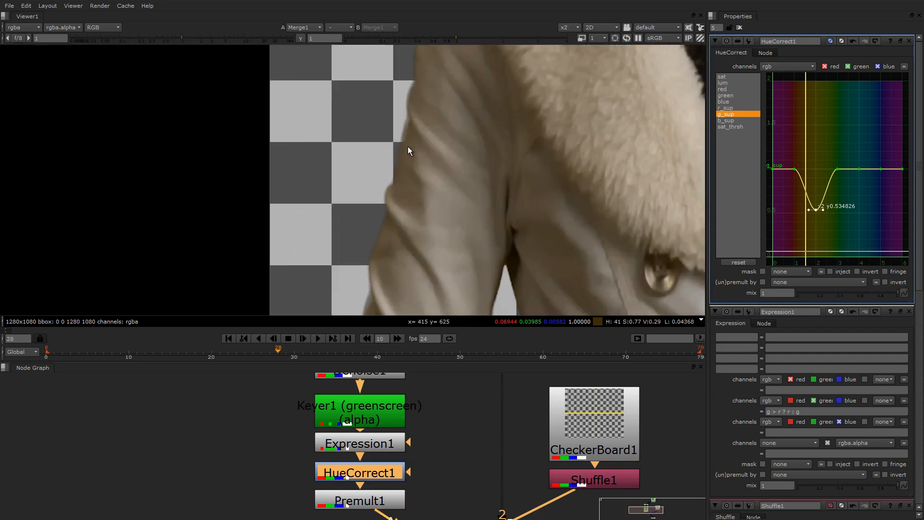
pyautogui.moveTo(444, 159)
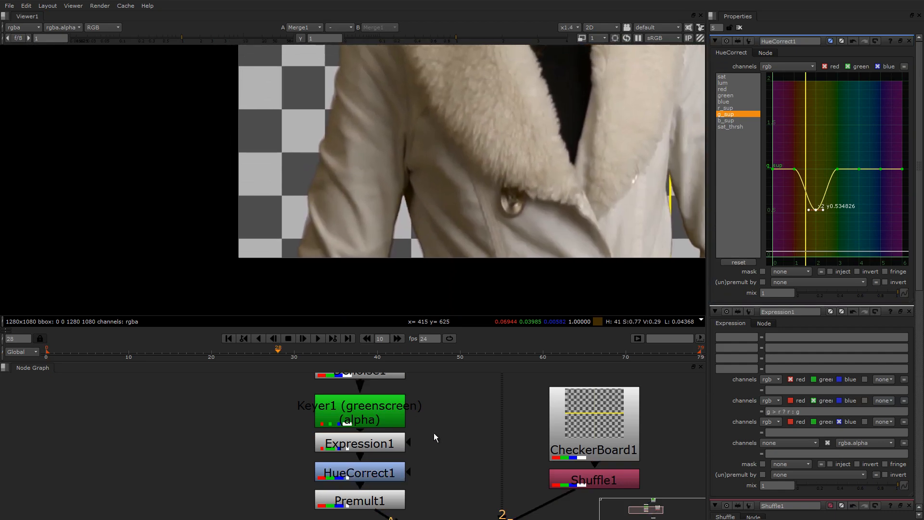
pyautogui.click(104, 27)
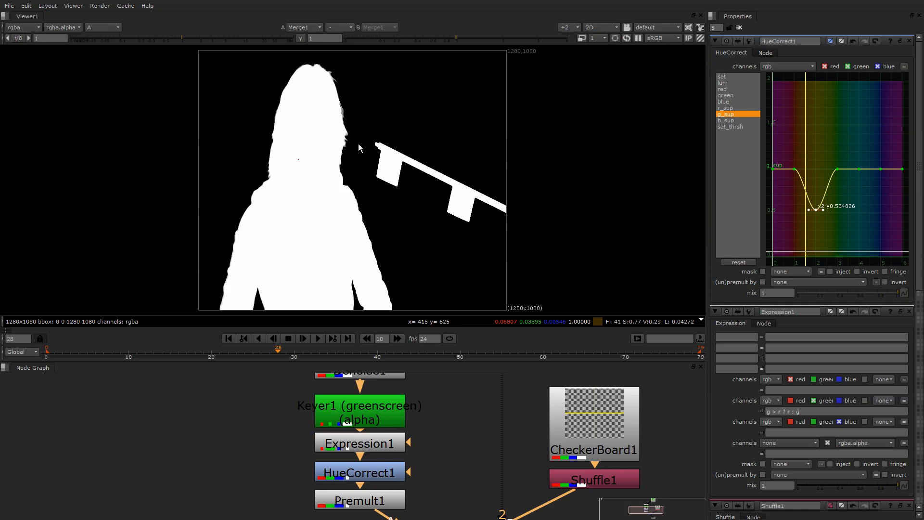
# Play and stop the sequence, then disable Expression1 and HueCorrect1 to reveal the green spill.
pyautogui.click(101, 27)
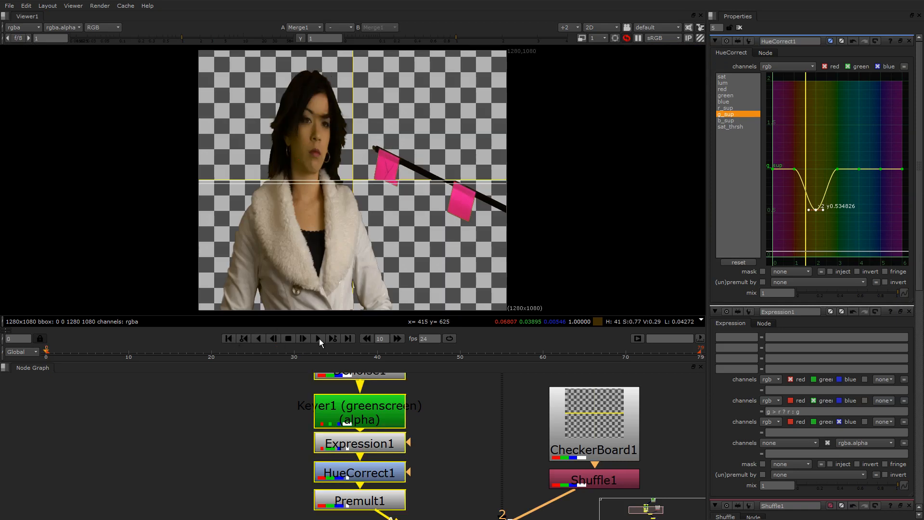
pyautogui.click(319, 338)
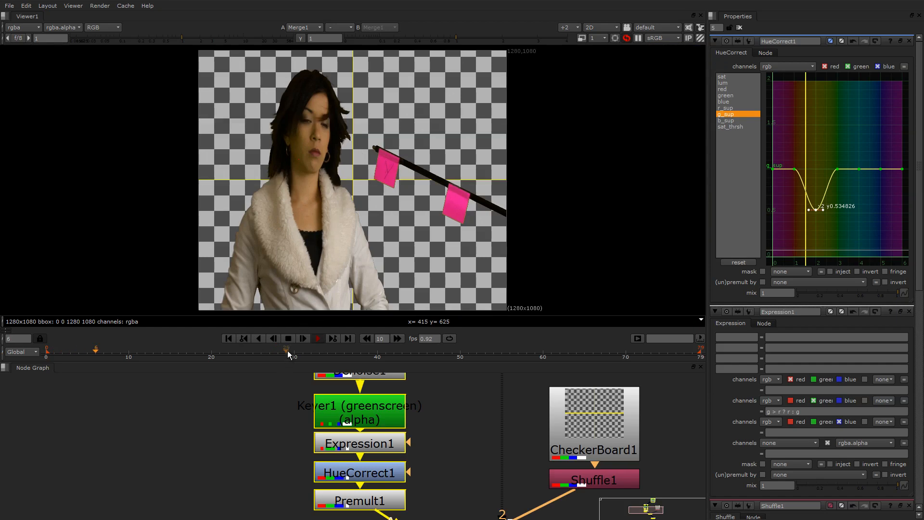
pyautogui.click(288, 338)
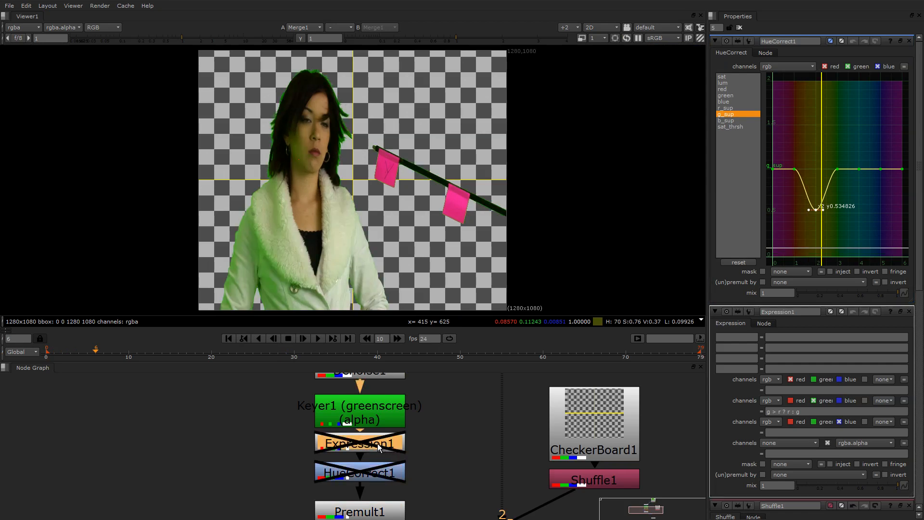
# Add HueCorrect2 after Keyer1 with a deep g_sup dip, and re-enable Expression1.
pyautogui.click(360, 473)
pyautogui.write('HueCorrect')
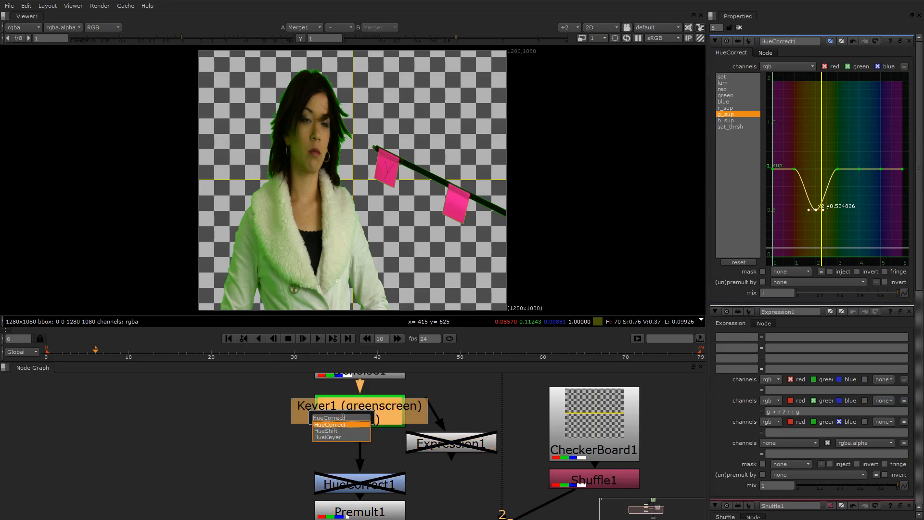
pyautogui.click(328, 417)
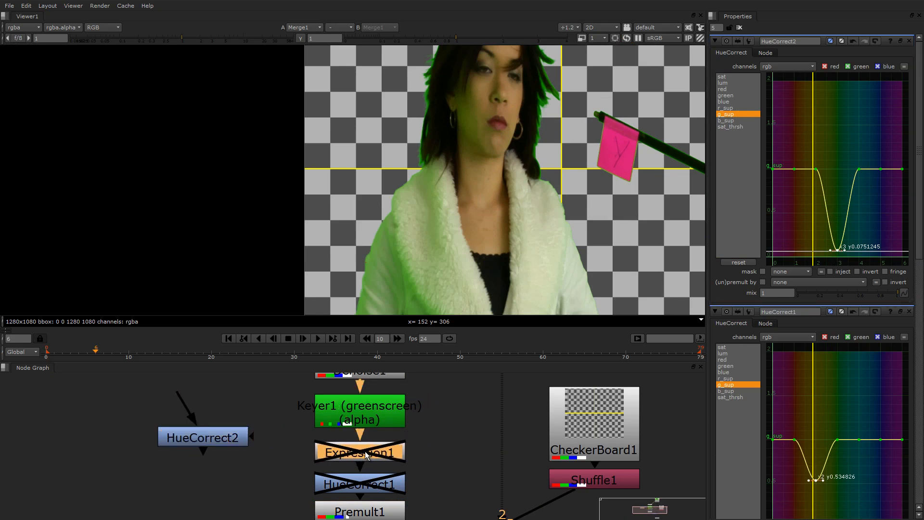
pyautogui.click(360, 452)
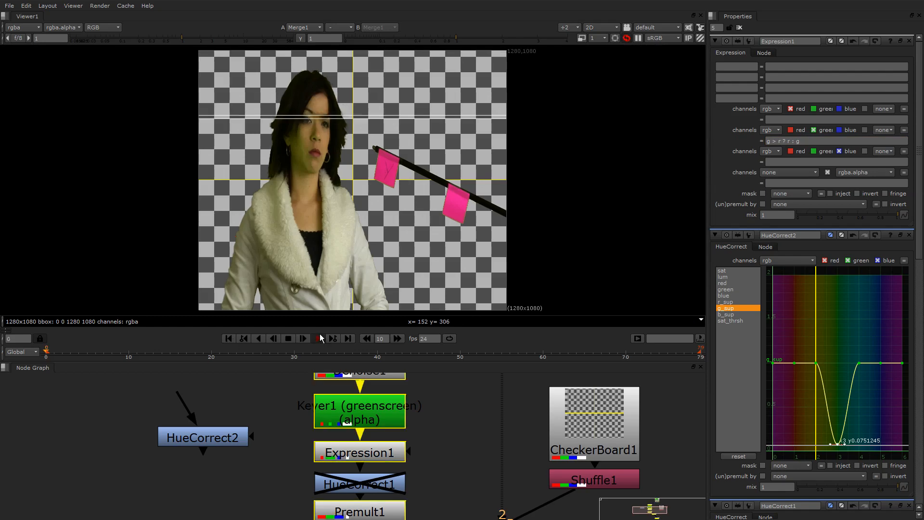
# Add a Constant node coloured pink (r 0.73, g 0.198, b 0.246).
pyautogui.click(303, 338)
pyautogui.write('cons')
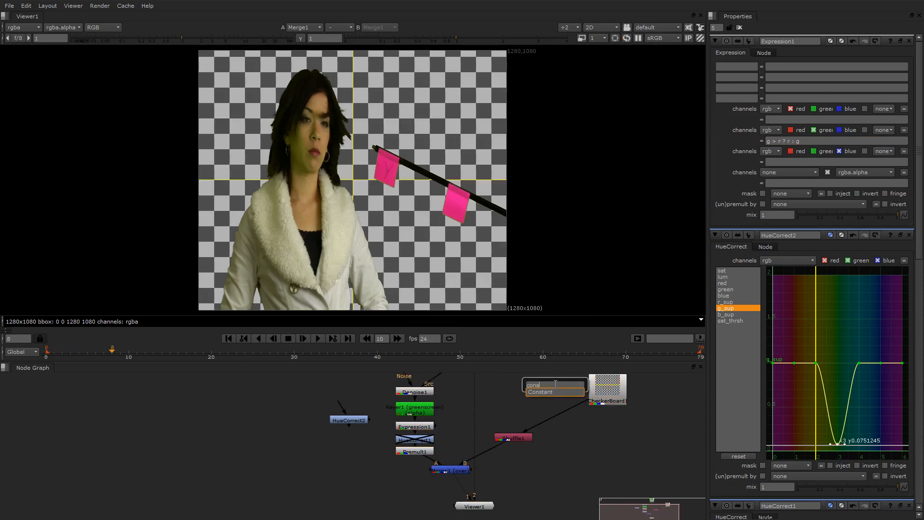
pyautogui.click(554, 387)
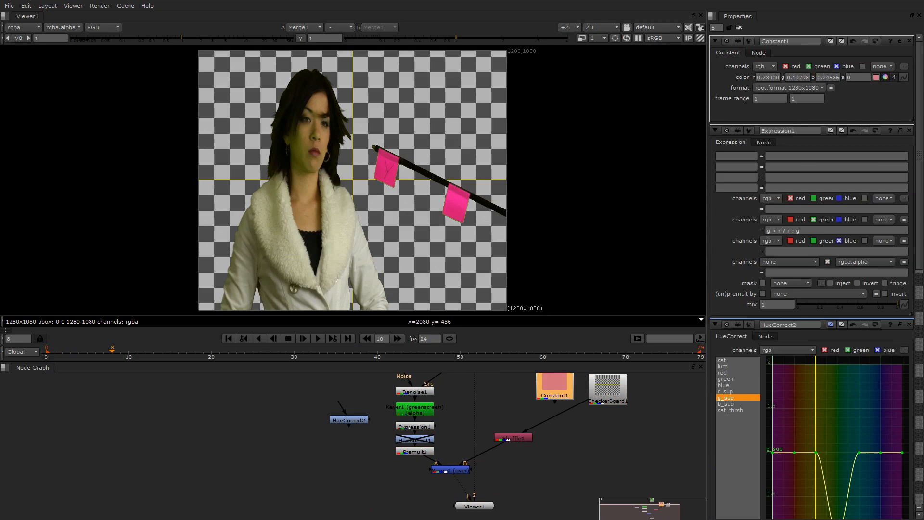
pyautogui.moveTo(526, 420)
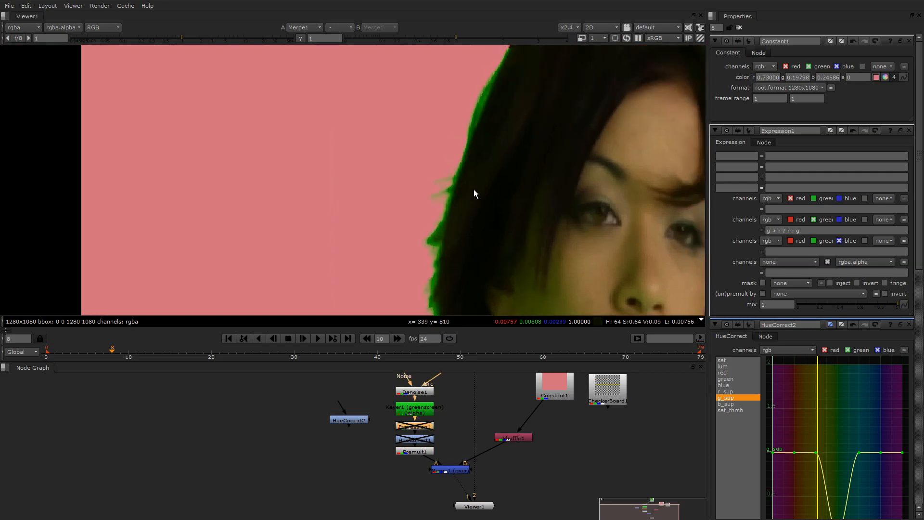
# Check the woman composited over the pink Constant1 background instead of the checkerboard.
pyautogui.scroll(3)
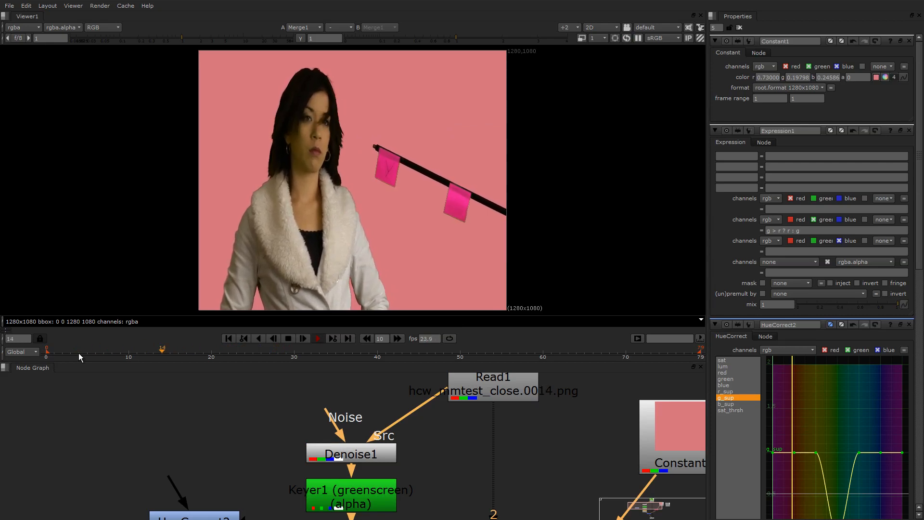
pyautogui.click(95, 349)
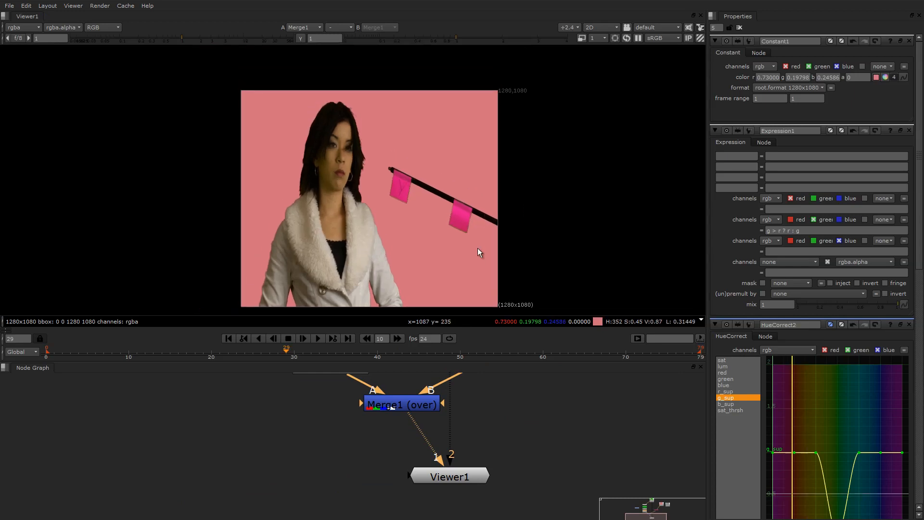
pyautogui.moveTo(429, 221)
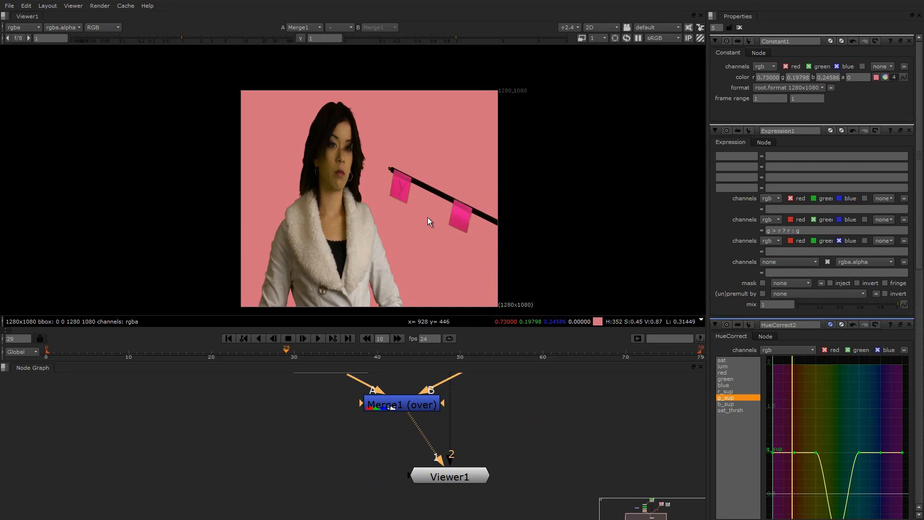
pyautogui.moveTo(429, 221)
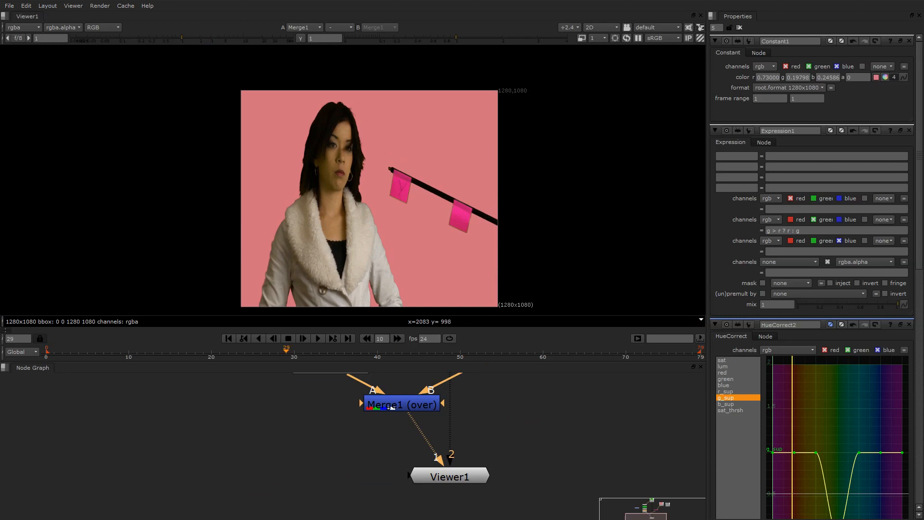